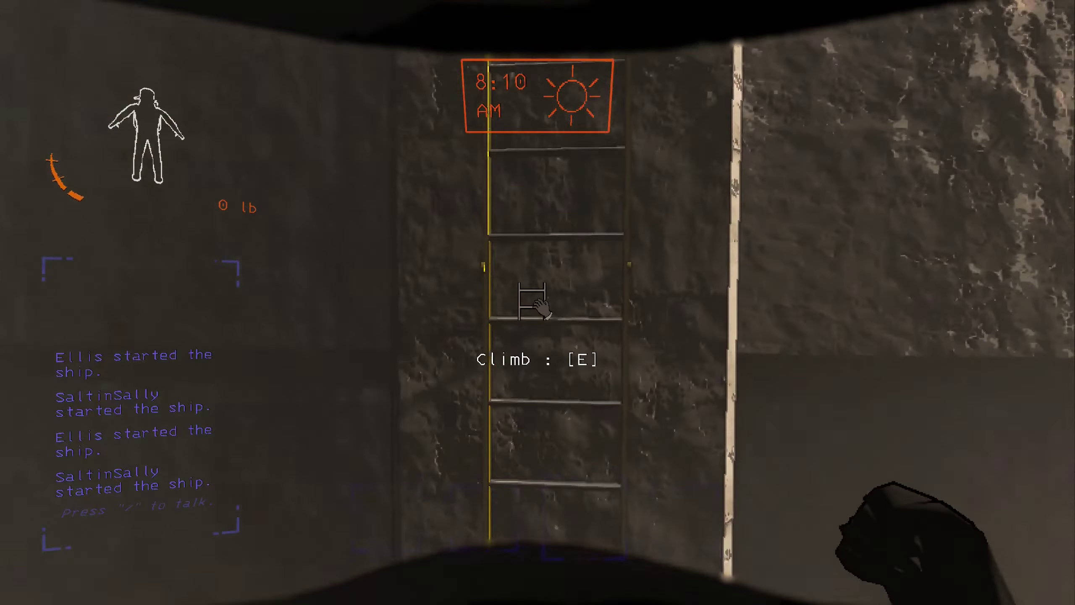
# - Climb the cliff ladder and let go at the top near the facility entrance
pyautogui.press('e')
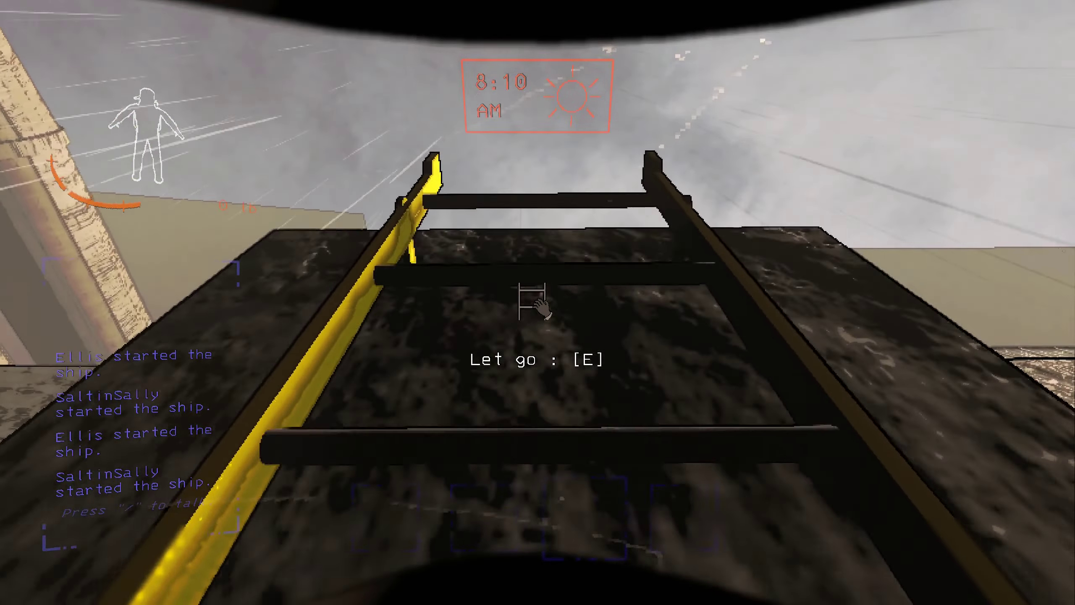
pyautogui.press('e')
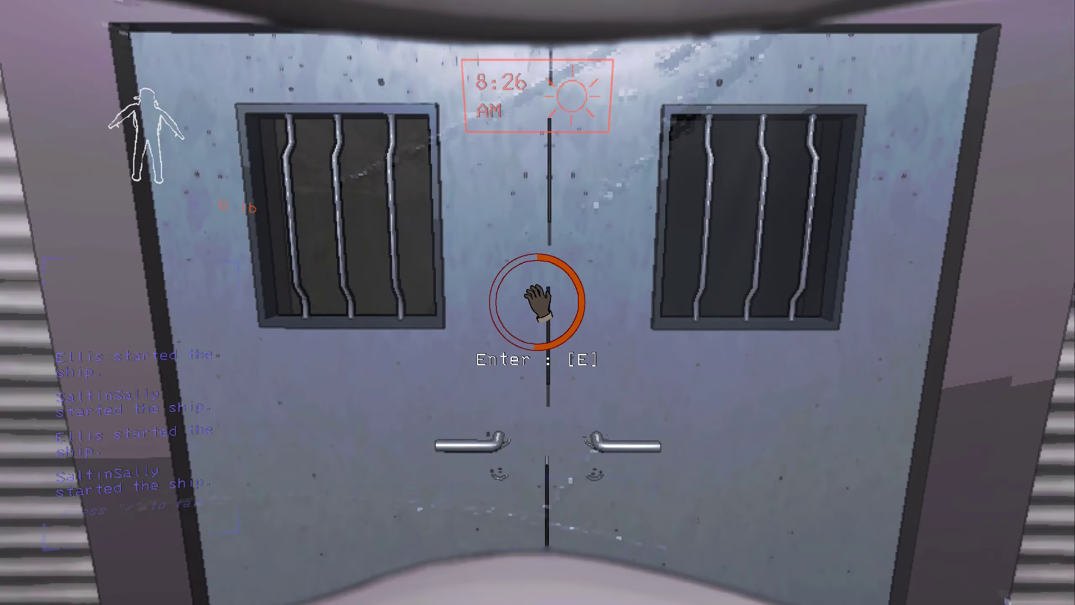
# - Enter through the main doors and walk into the brick corridors
pyautogui.press('e')
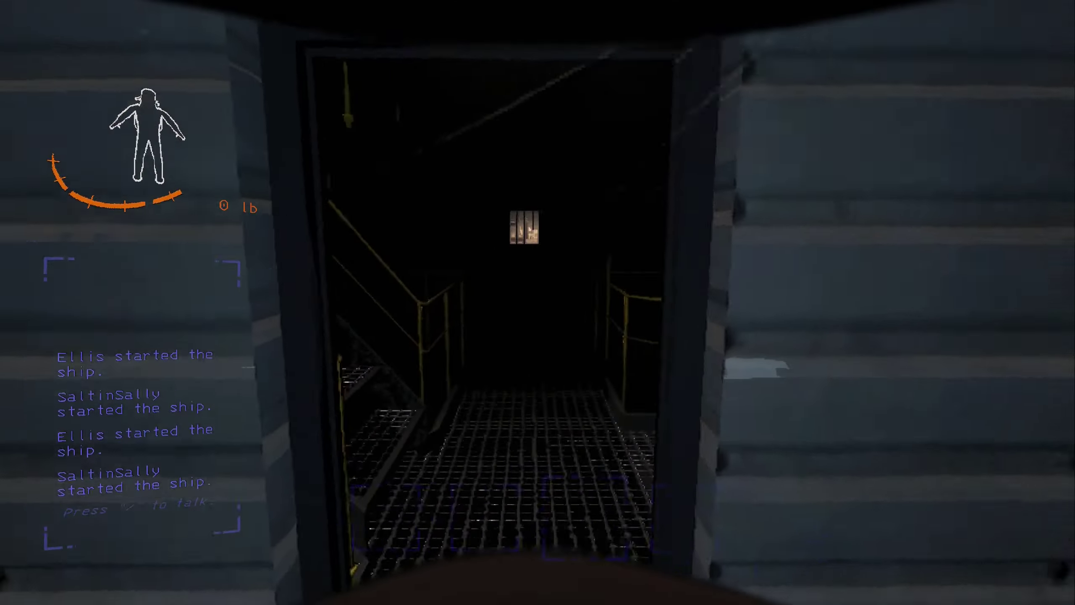
pyautogui.press('w')
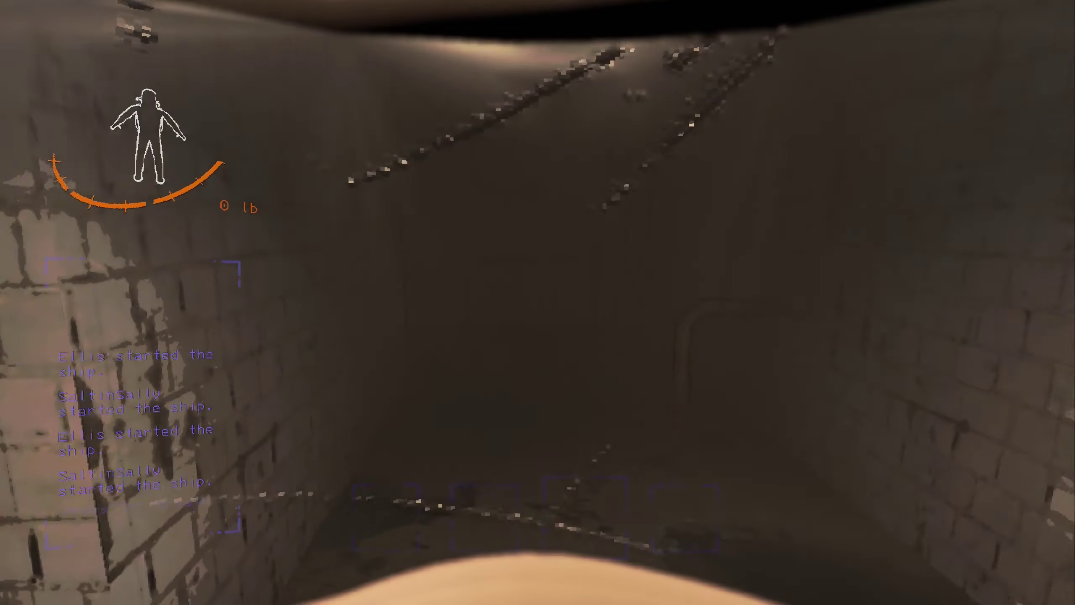
pyautogui.moveTo(538, 302)
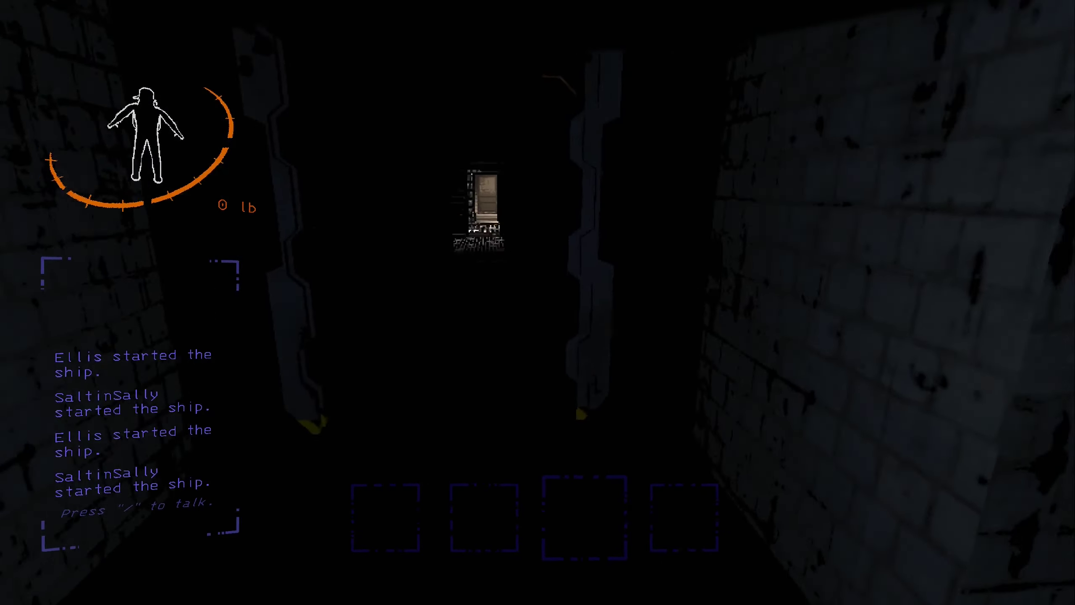
# - Walk through the brick corridor to the yellow-railed metal staircase
pyautogui.press('w')
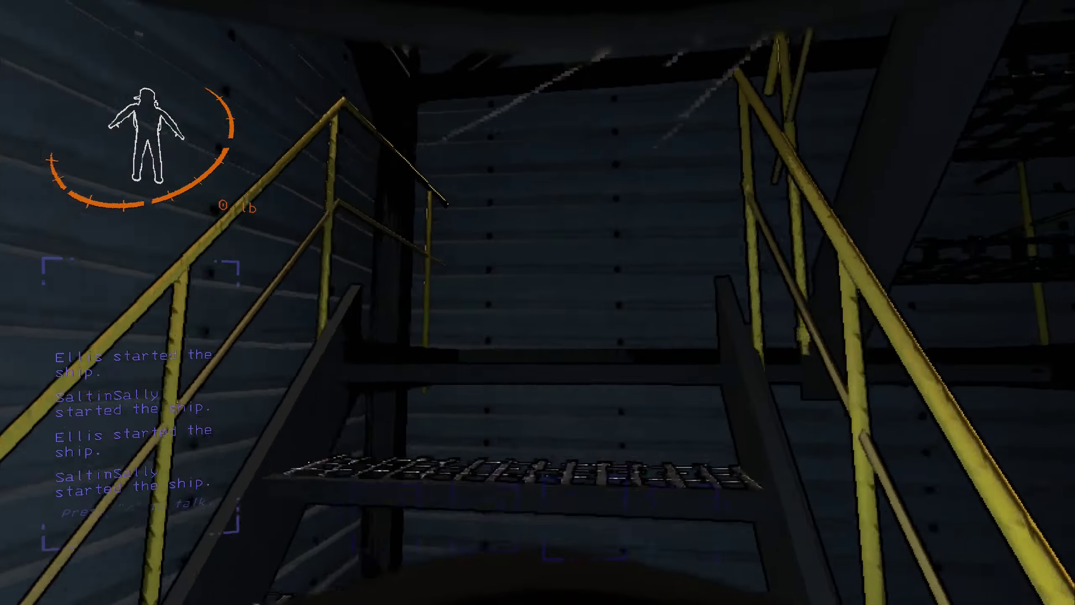
pyautogui.moveTo(538, 303)
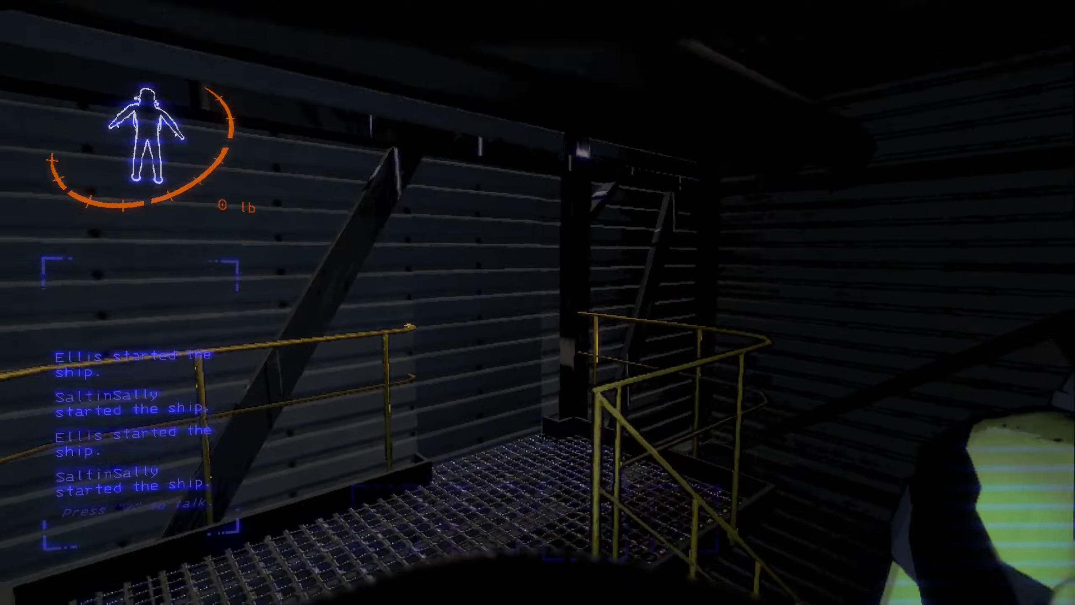
pyautogui.moveTo(538, 302)
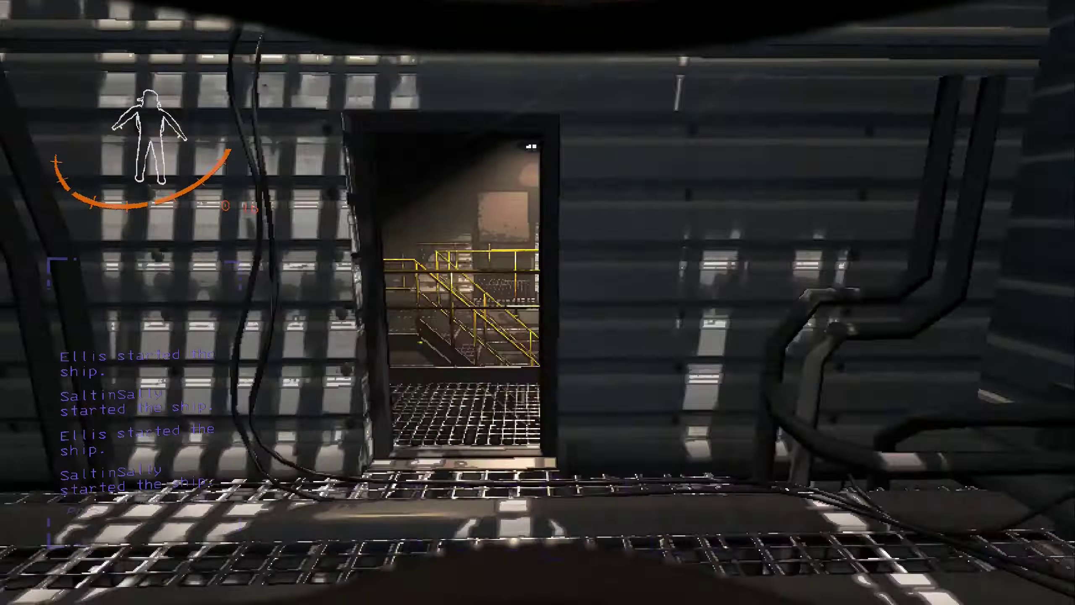
pyautogui.moveTo(538, 302)
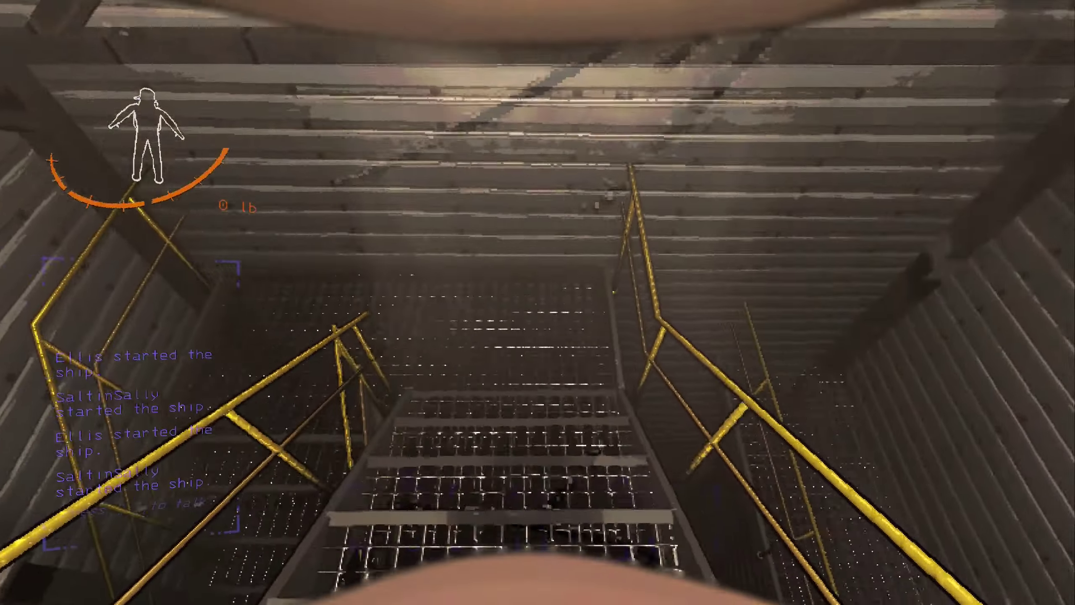
pyautogui.moveTo(538, 303)
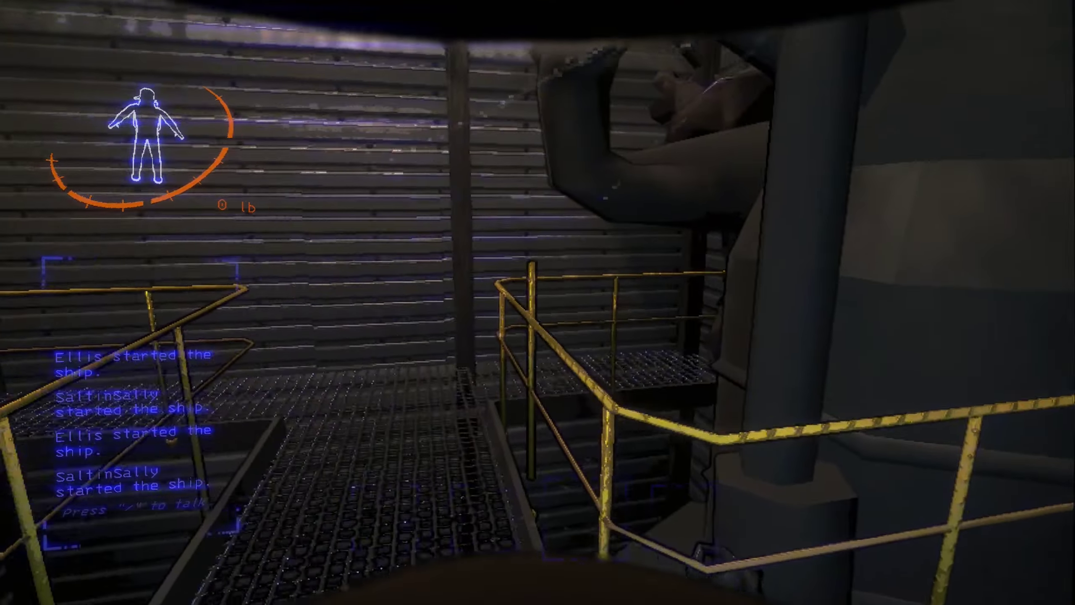
pyautogui.moveTo(538, 302)
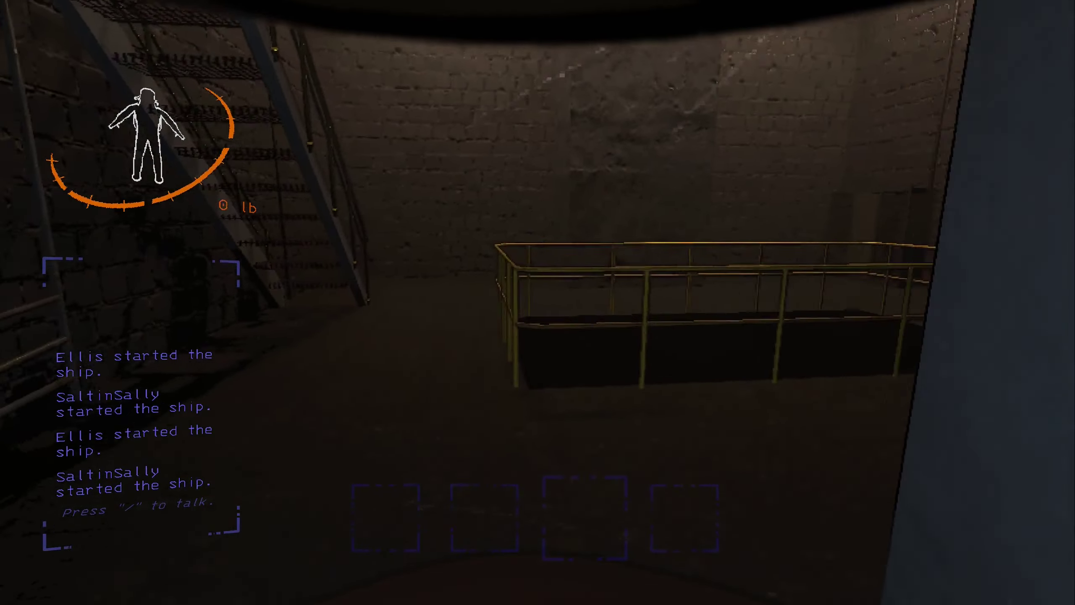
pyautogui.moveTo(538, 303)
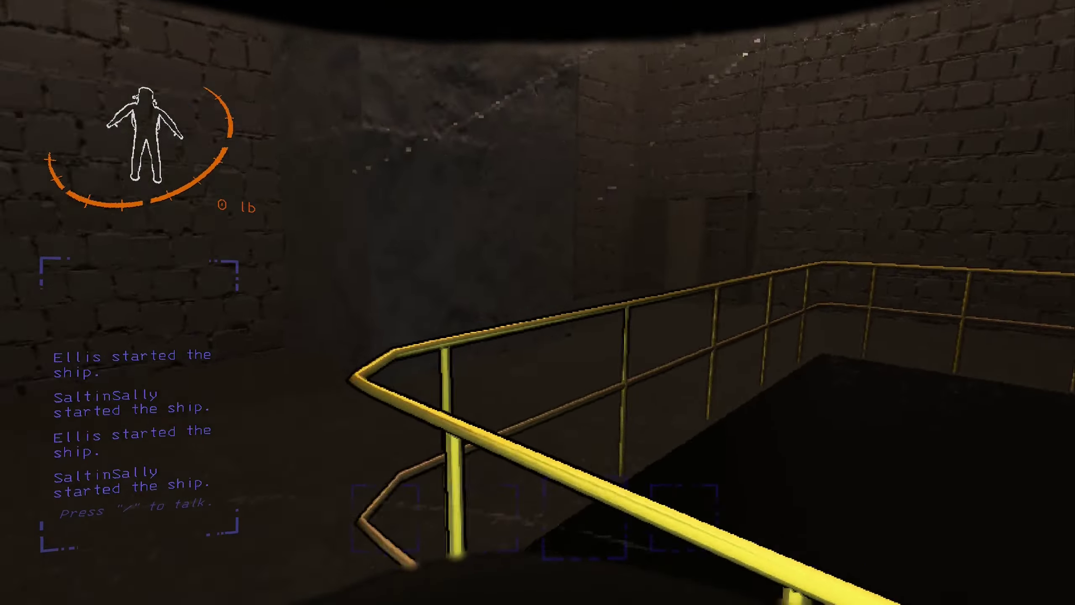
pyautogui.moveTo(538, 302)
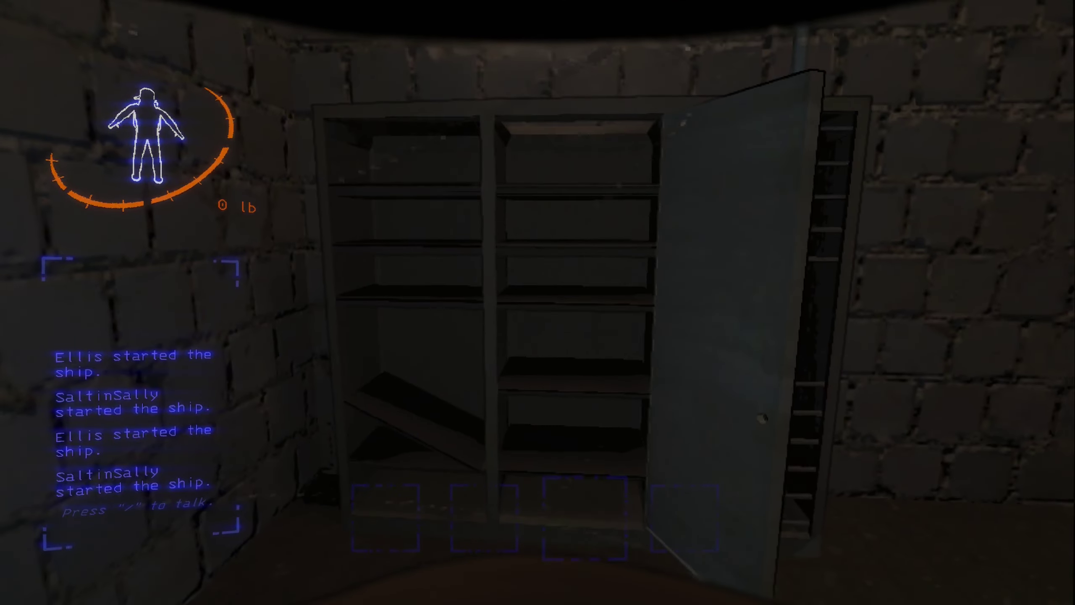
pyautogui.moveTo(538, 303)
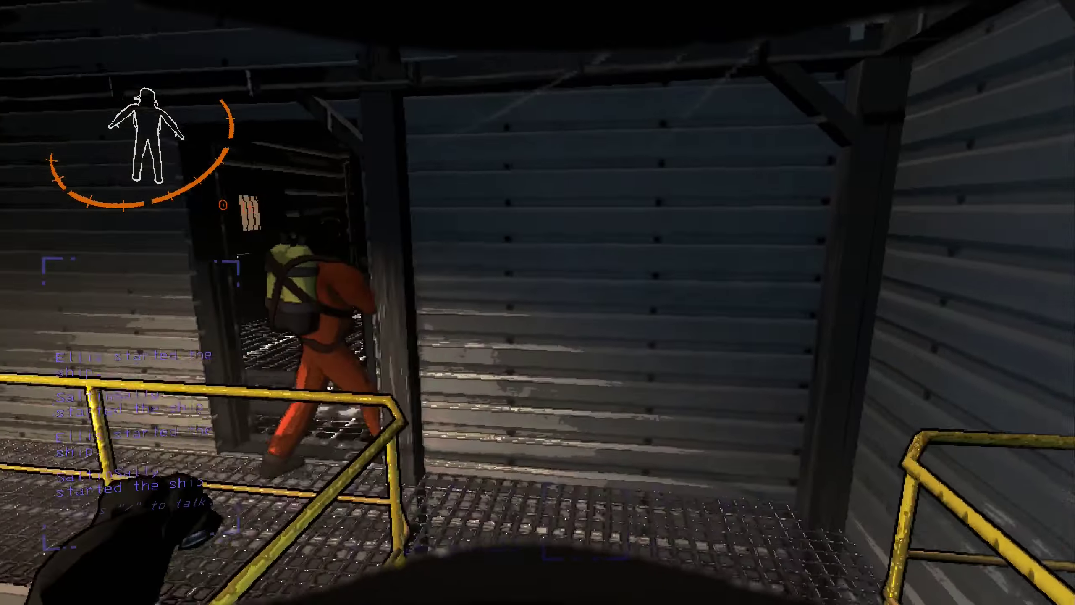
pyautogui.moveTo(537, 302)
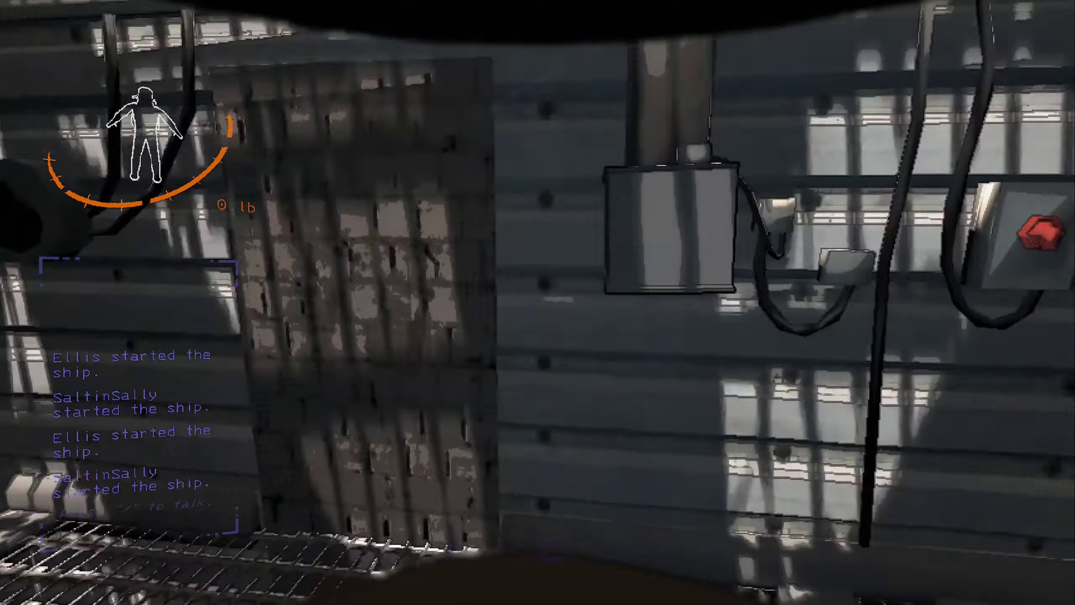
pyautogui.moveTo(538, 303)
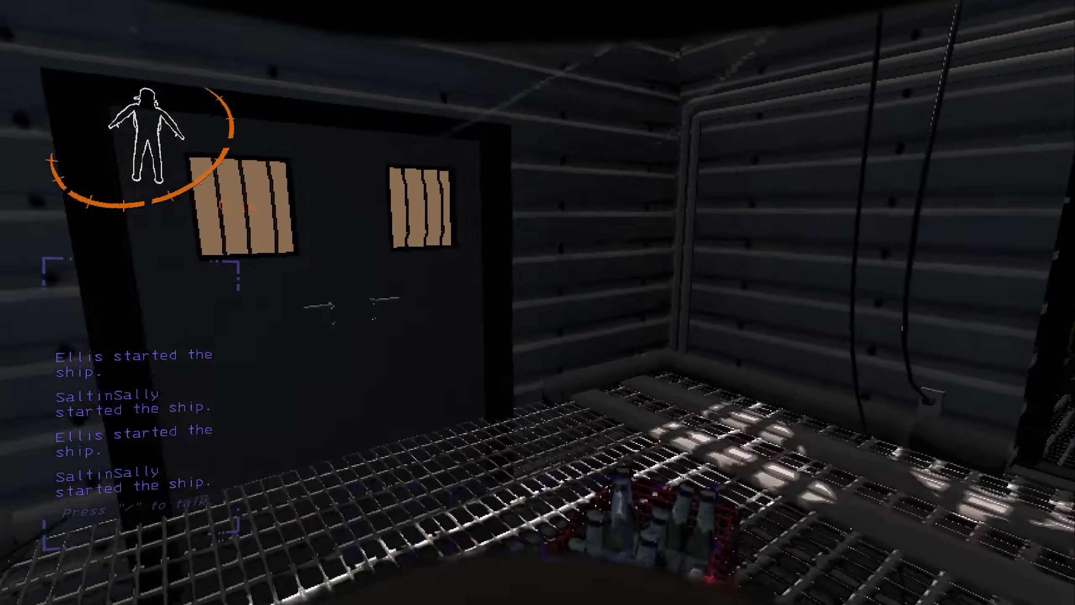
pyautogui.moveTo(537, 303)
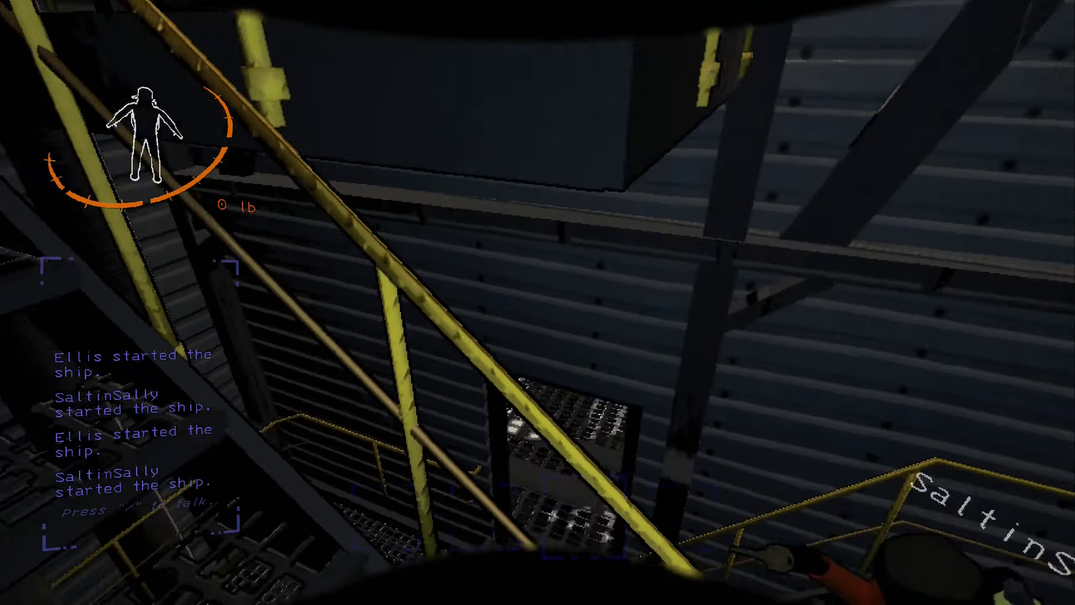
pyautogui.moveTo(538, 302)
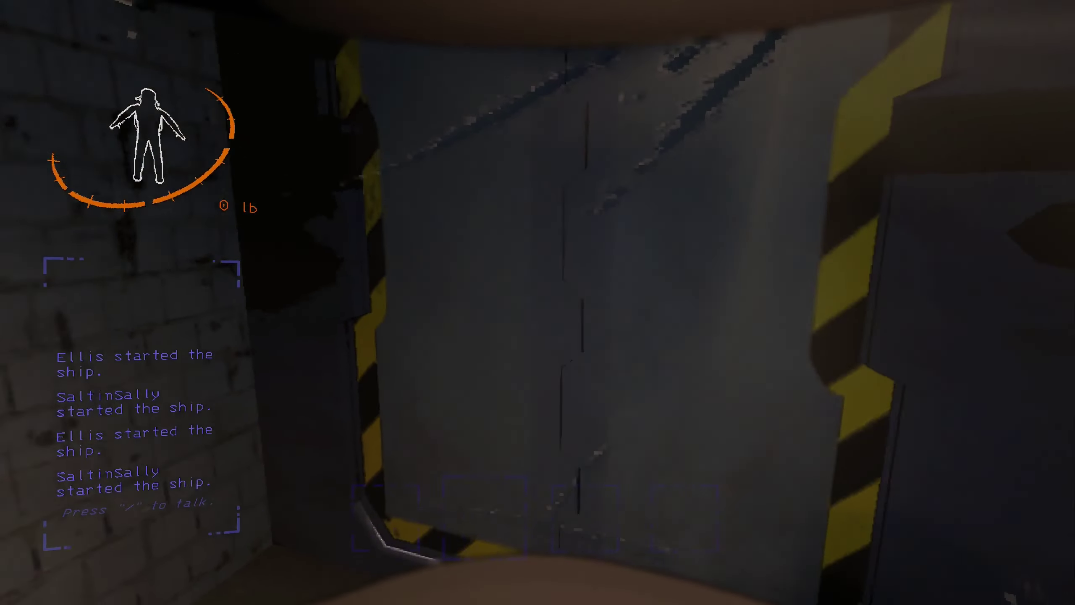
pyautogui.moveTo(537, 302)
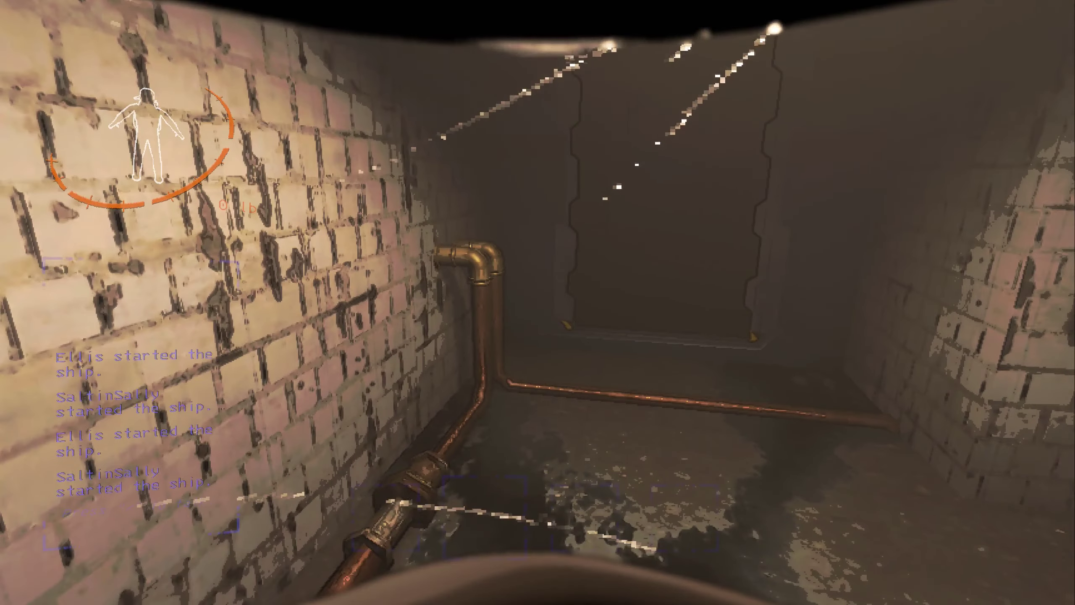
pyautogui.moveTo(537, 302)
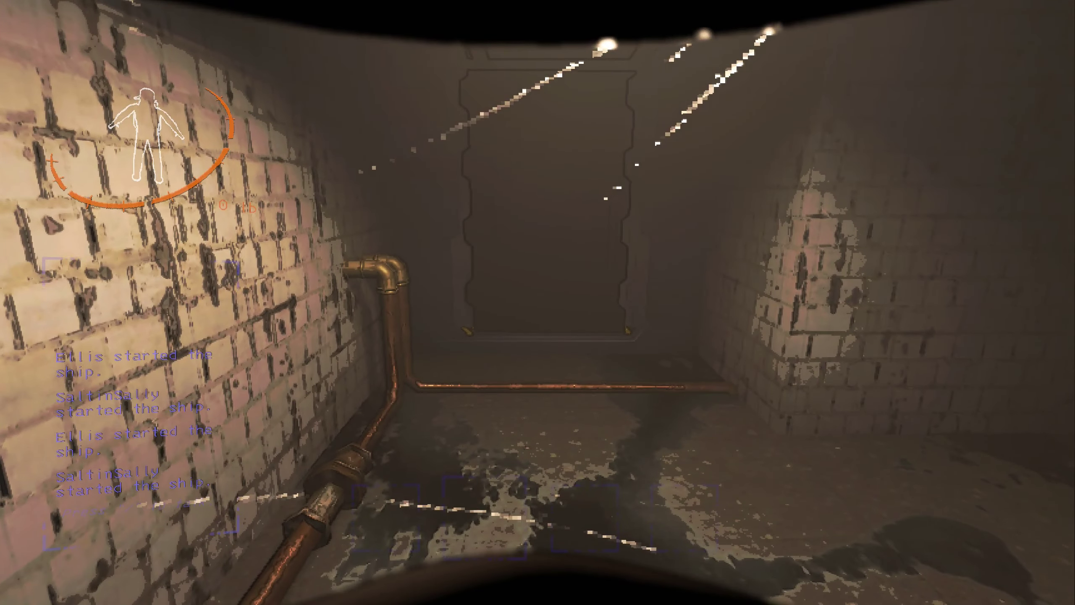
pyautogui.moveTo(538, 302)
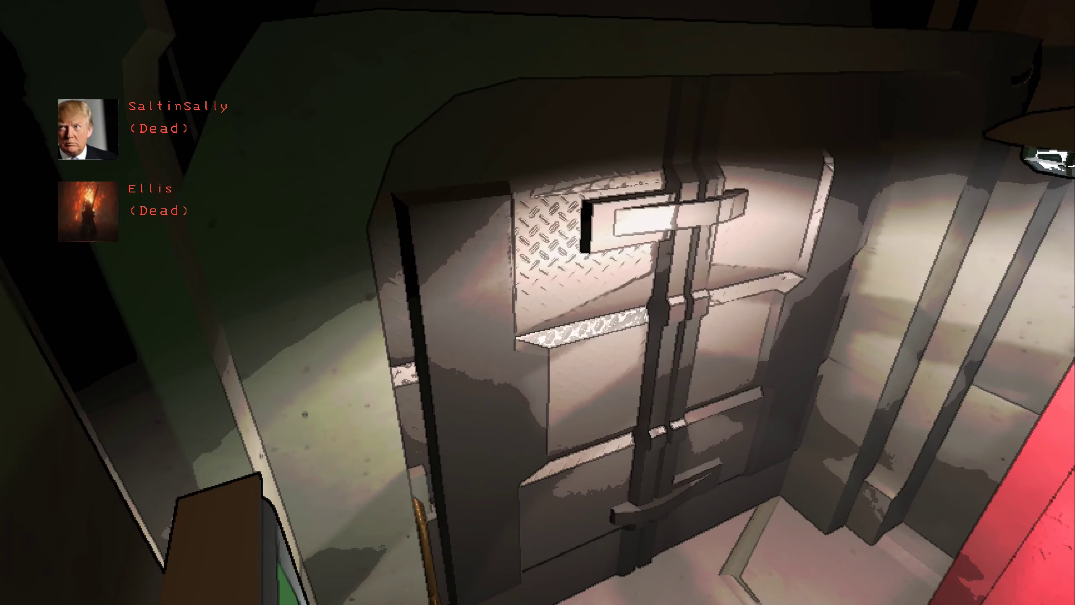
pyautogui.moveTo(538, 302)
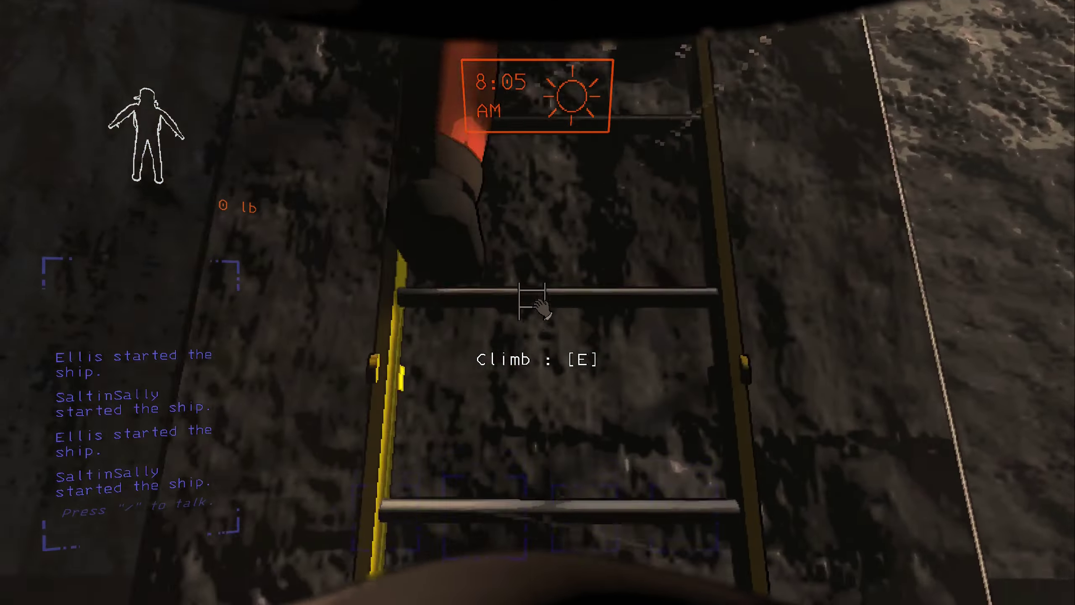
# - Climb the cliff ladder again and let go at the top behind the teammate
pyautogui.press('e')
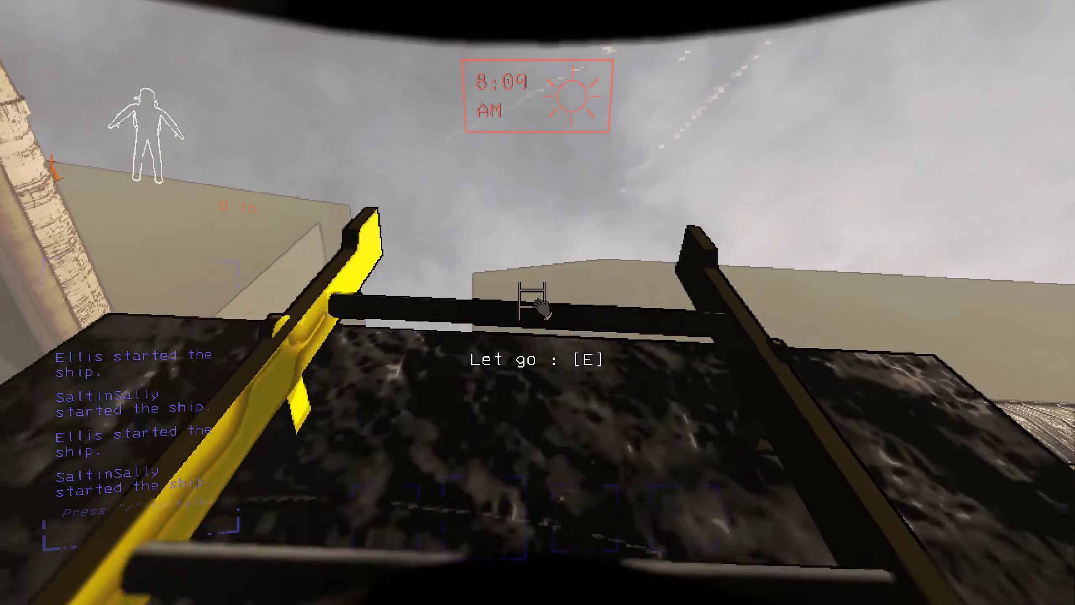
pyautogui.press('e')
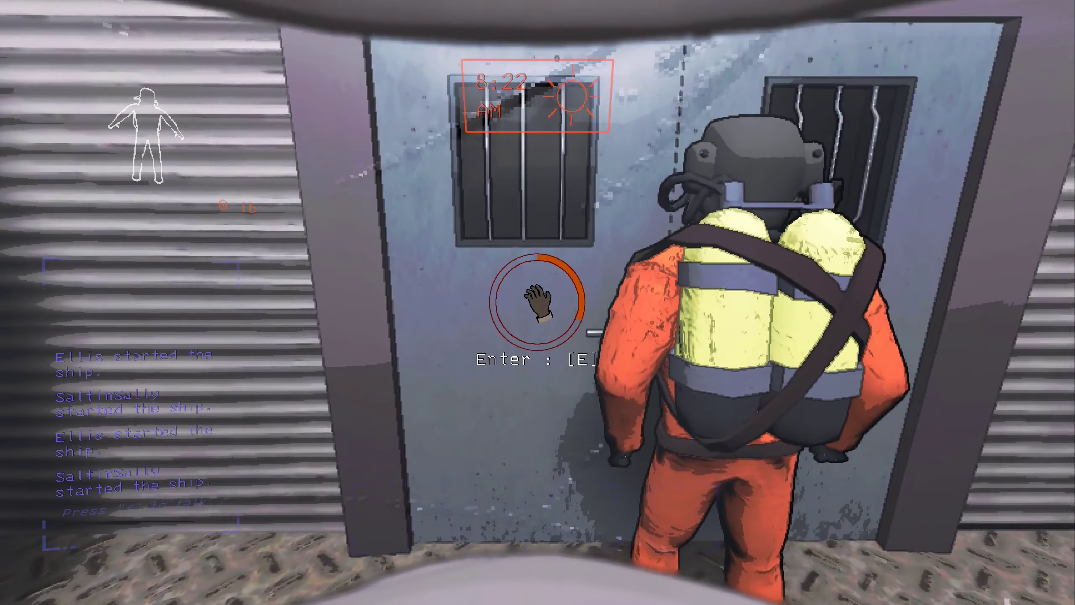
# - Enter the facility and follow the teammate across the catwalks to the lit brick corridor
pyautogui.press('e')
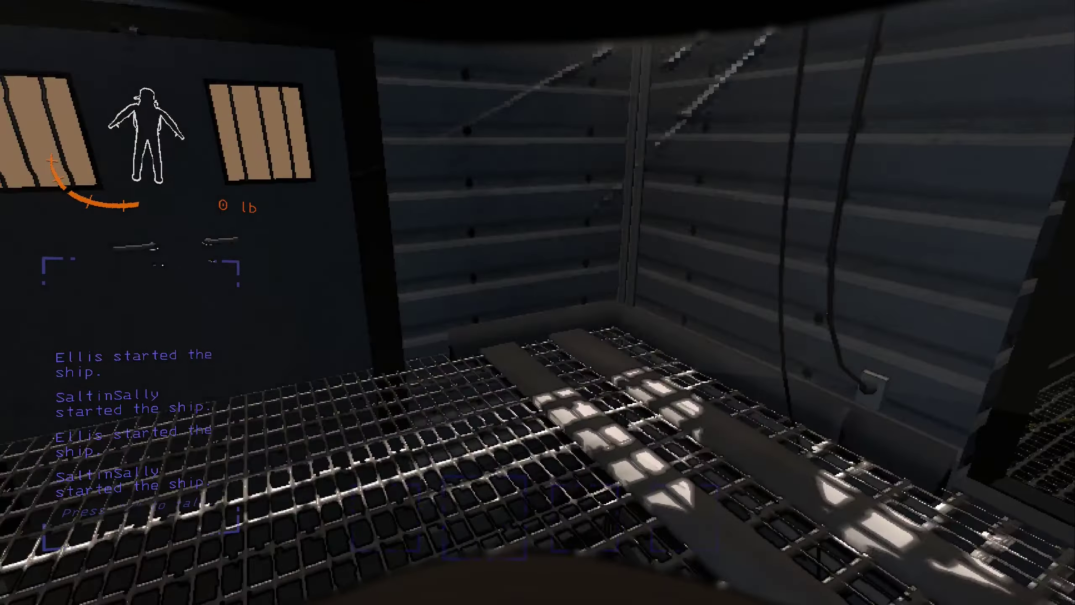
pyautogui.moveTo(538, 302)
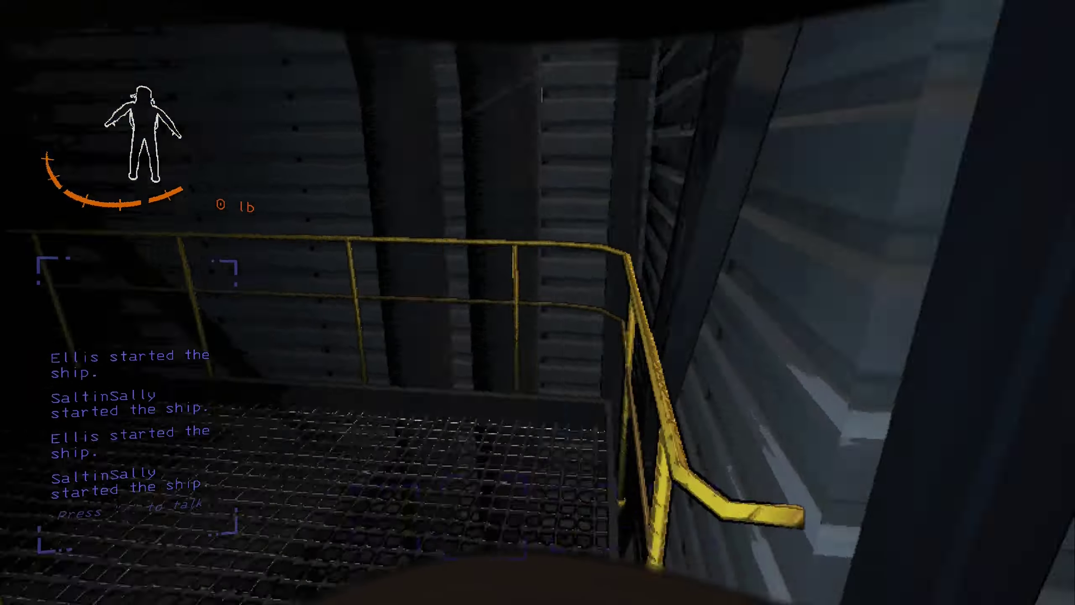
pyautogui.moveTo(537, 303)
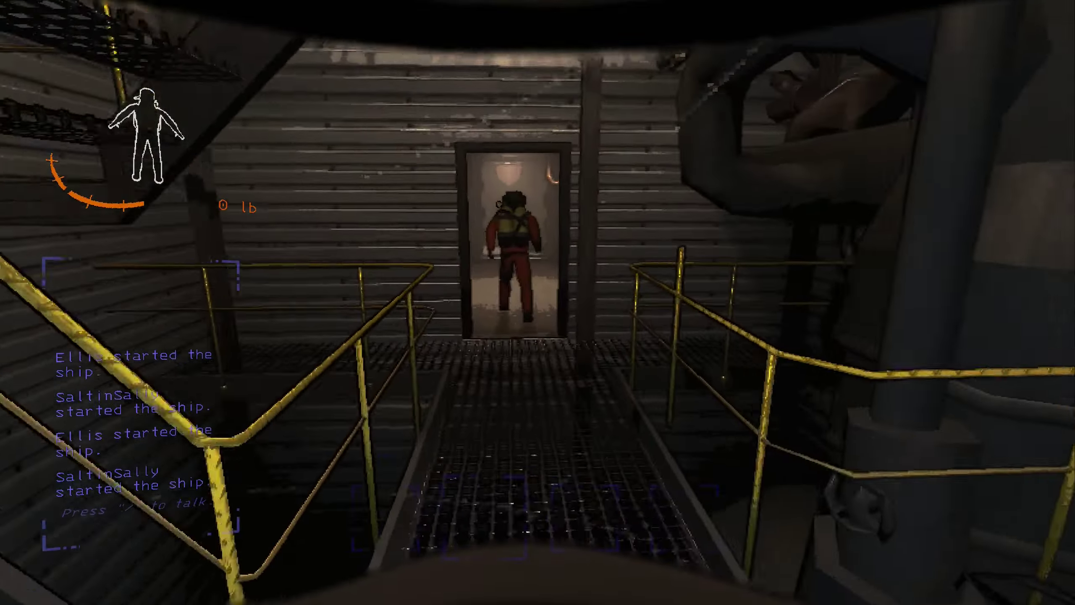
pyautogui.press('w')
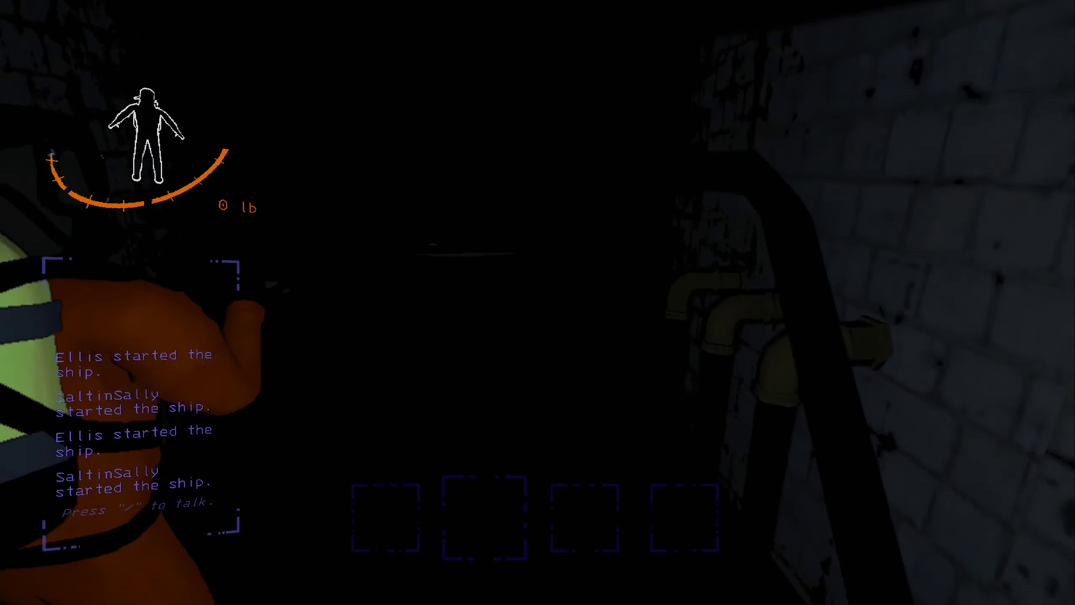
pyautogui.moveTo(537, 302)
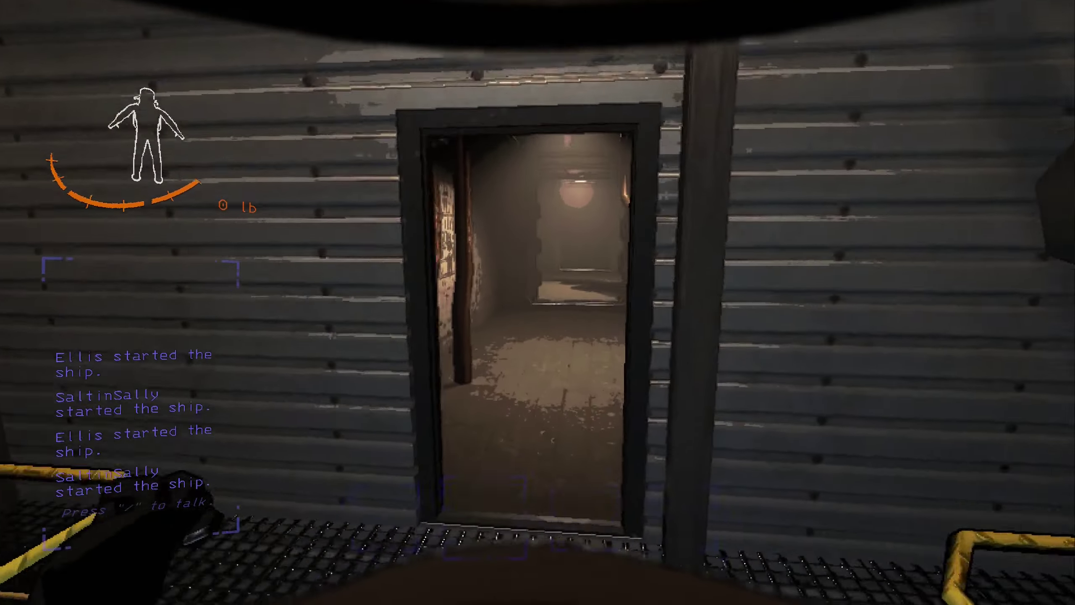
pyautogui.press('w')
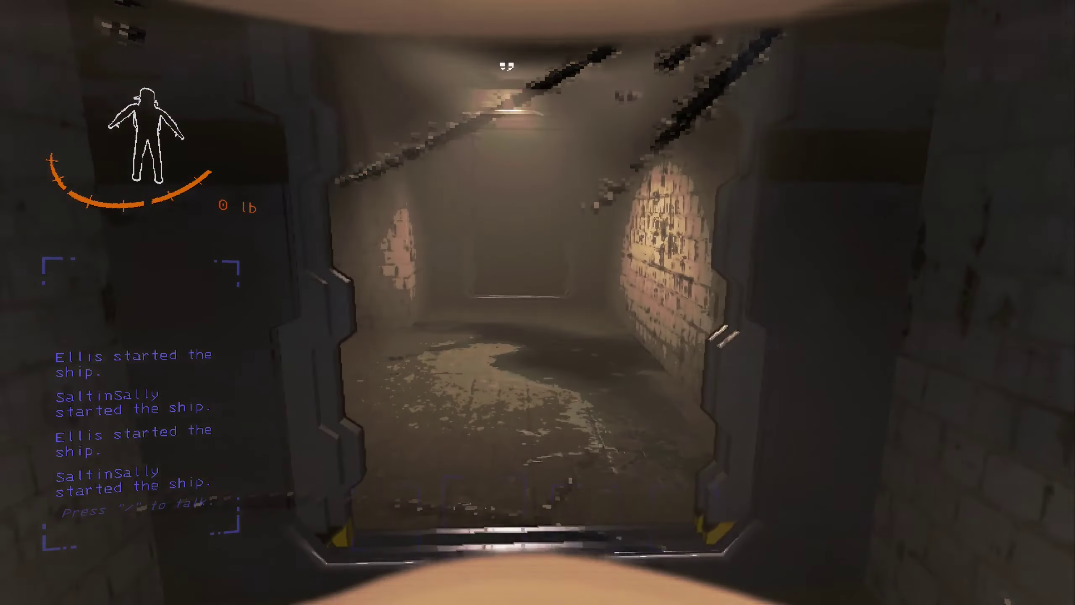
# - Walk down the brick corridor onto the dark catwalk toward the tattered metal sheet
pyautogui.press('w')
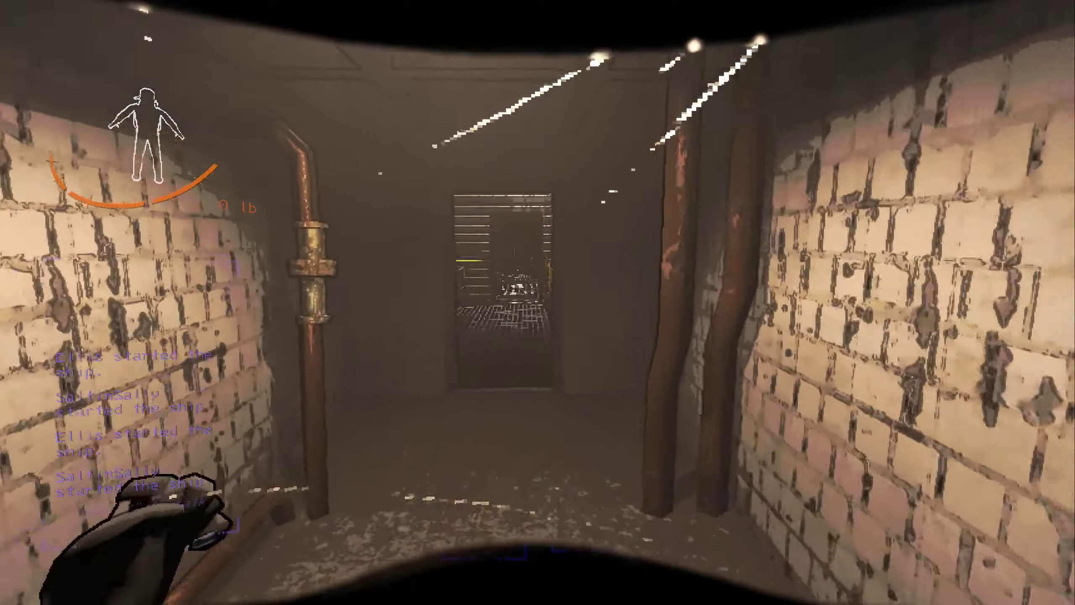
pyautogui.press('w')
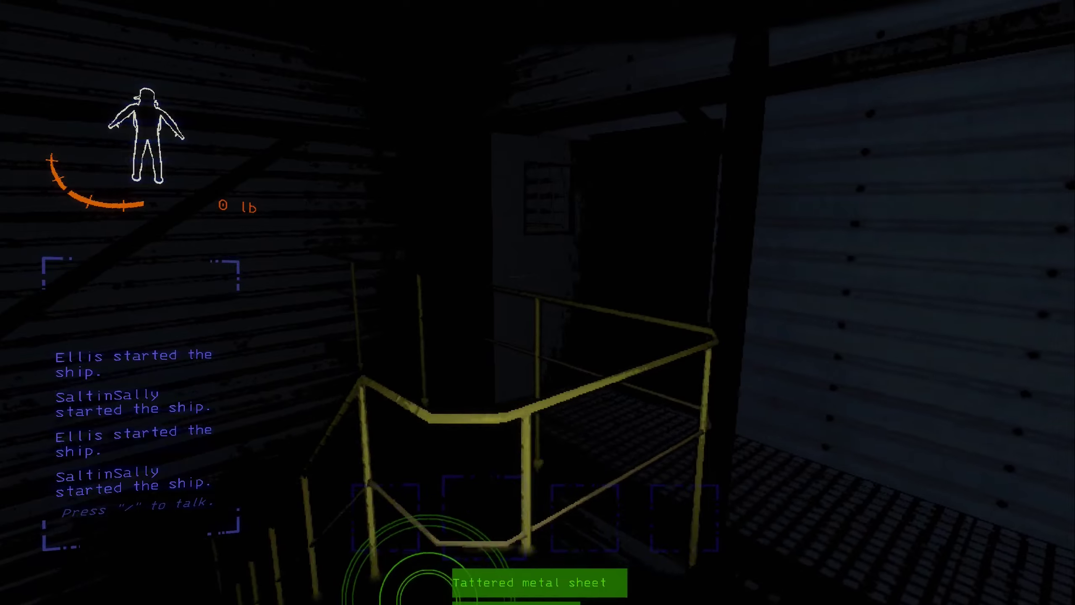
pyautogui.moveTo(537, 302)
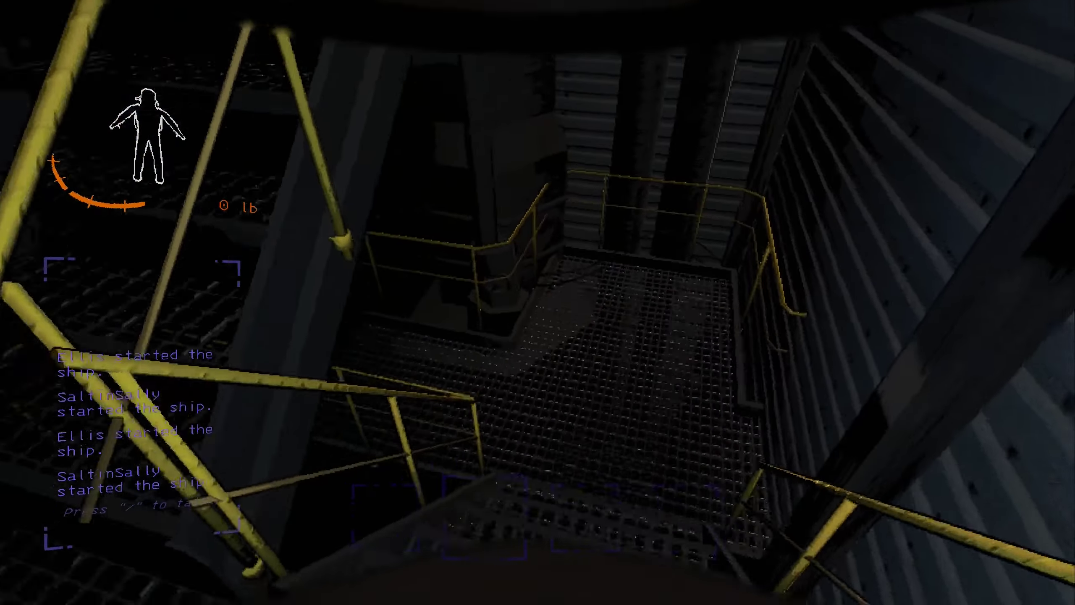
pyautogui.moveTo(538, 302)
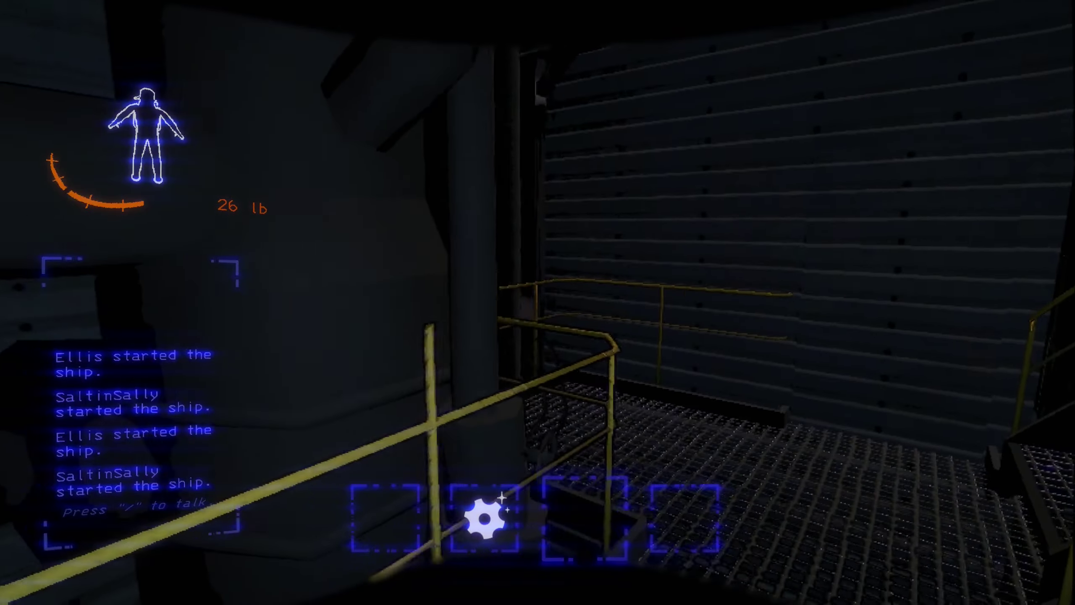
pyautogui.moveTo(537, 302)
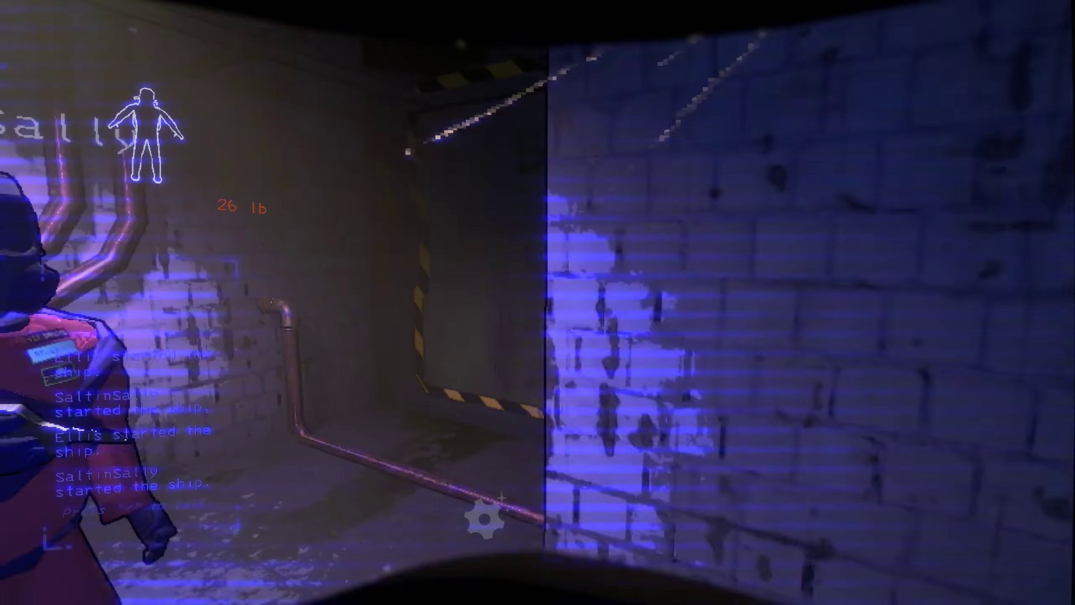
pyautogui.moveTo(538, 303)
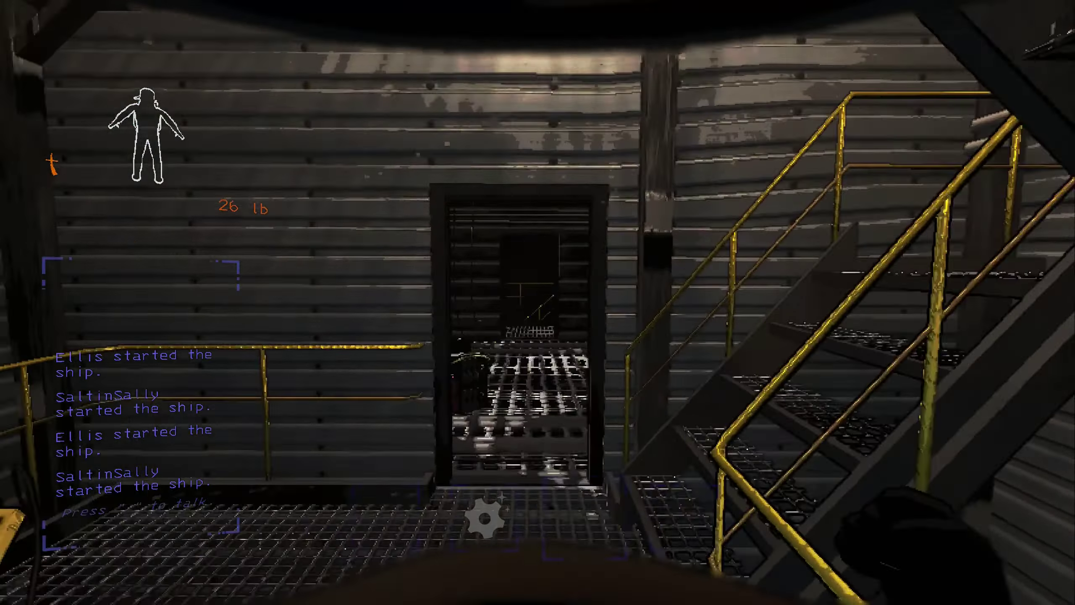
pyautogui.moveTo(538, 302)
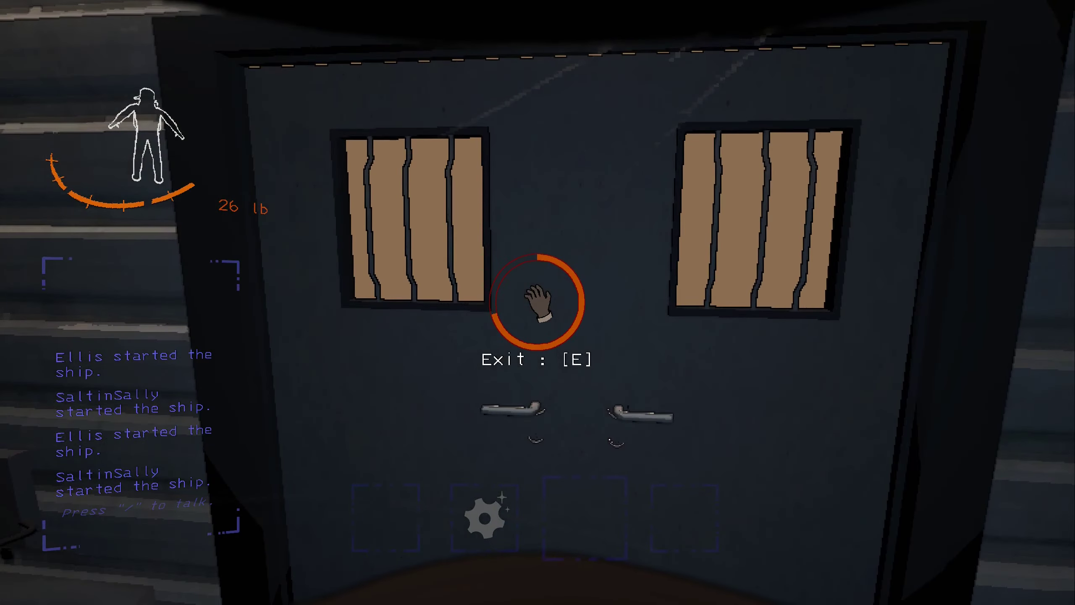
# - Exit the facility carrying 26 lb of scrap
pyautogui.press('e')
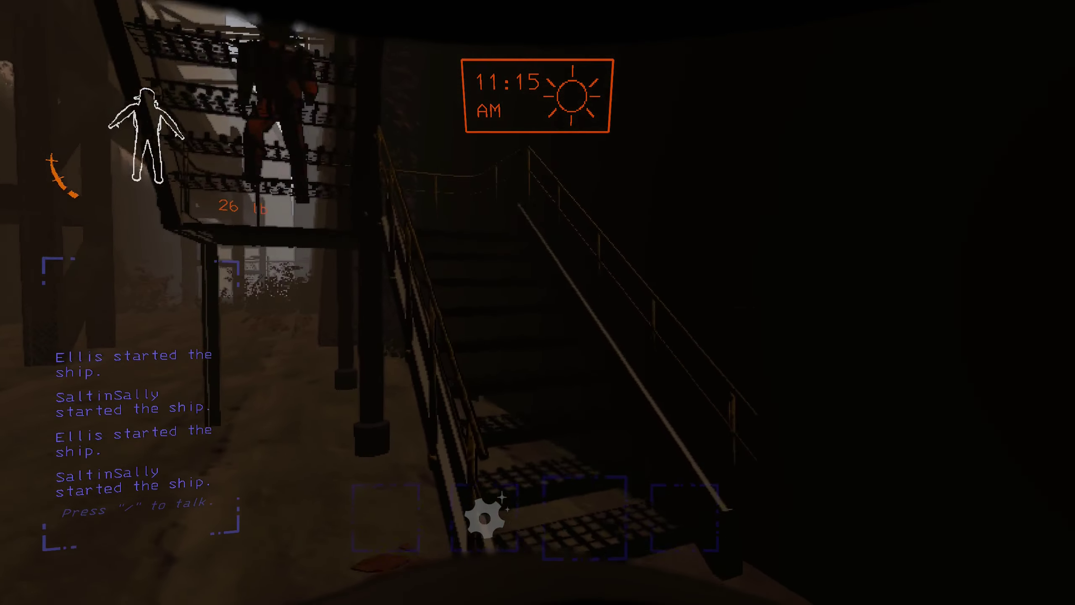
pyautogui.moveTo(537, 303)
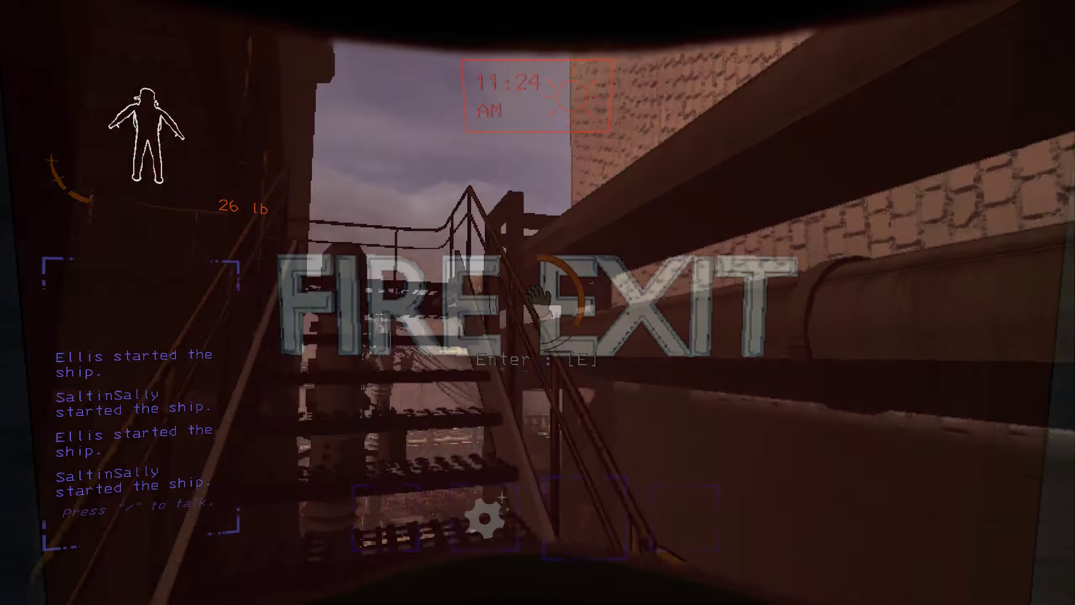
# - Re-enter the facility through the fire exit
pyautogui.press('e')
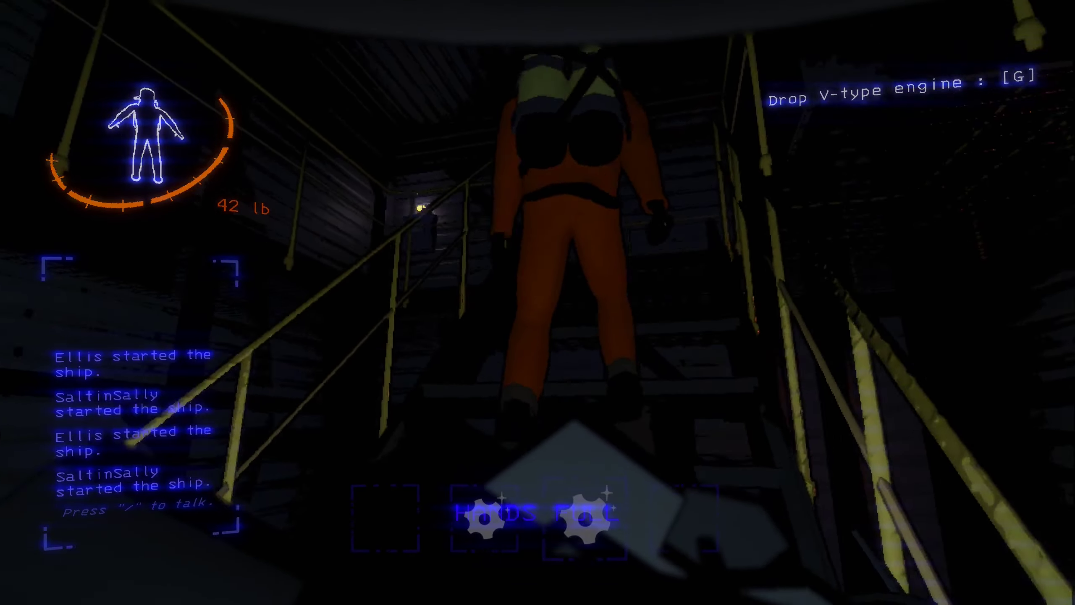
pyautogui.moveTo(537, 303)
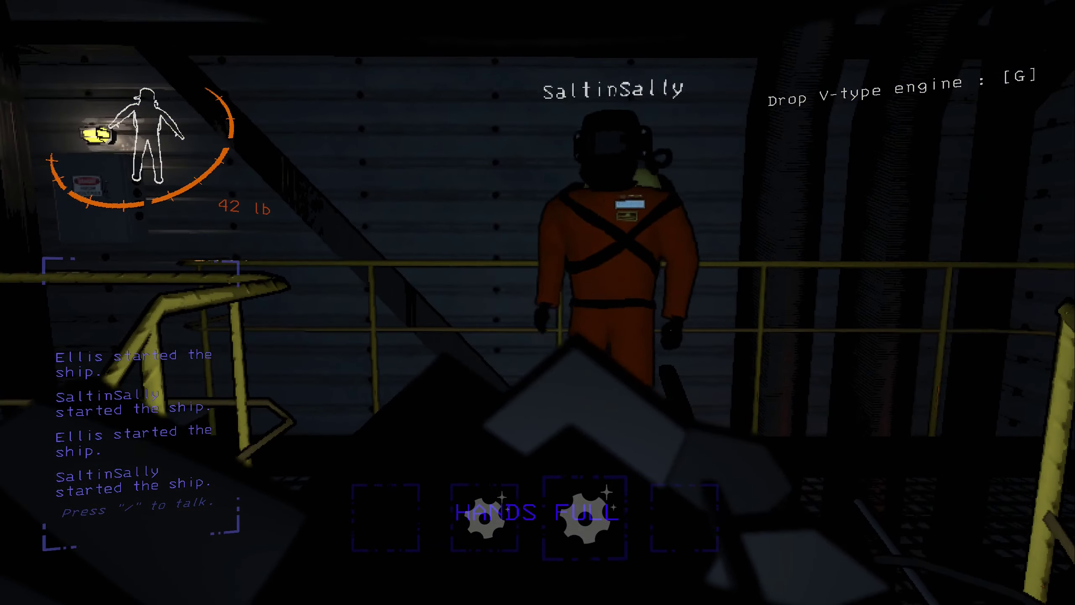
pyautogui.moveTo(538, 302)
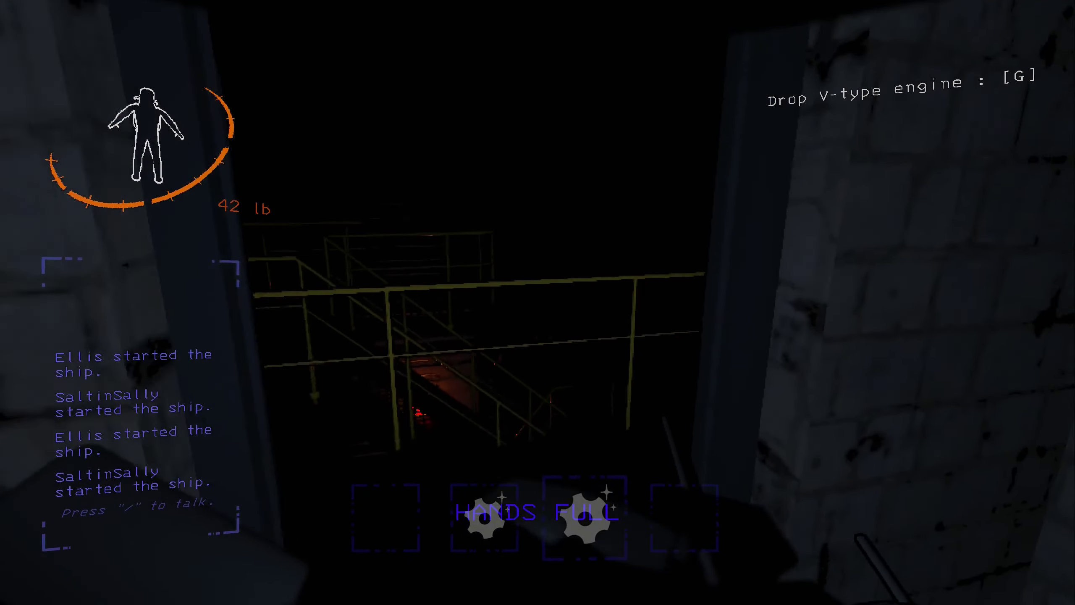
pyautogui.moveTo(538, 303)
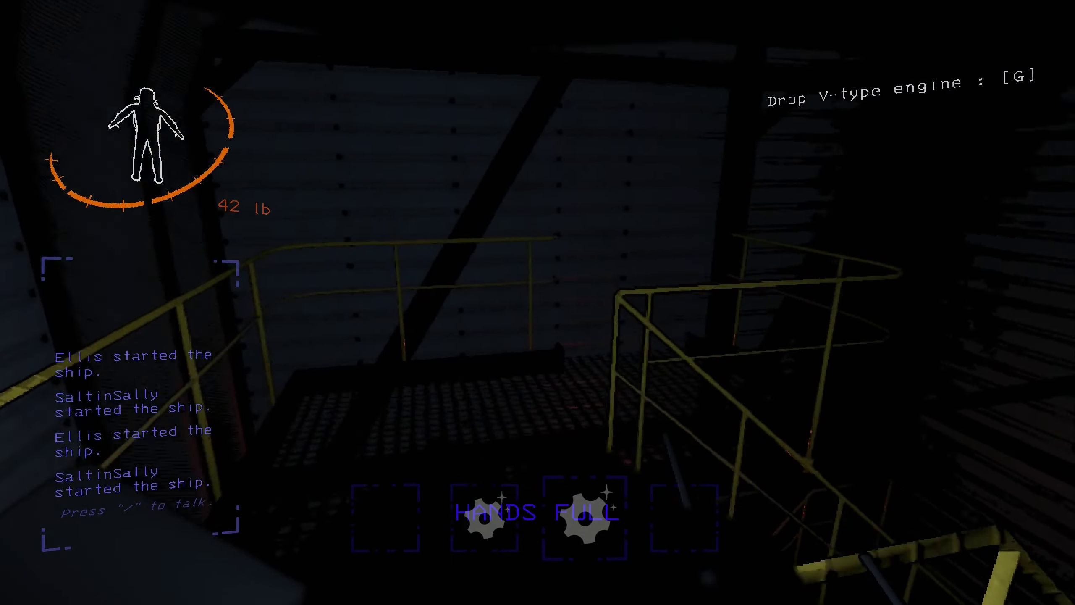
pyautogui.moveTo(538, 303)
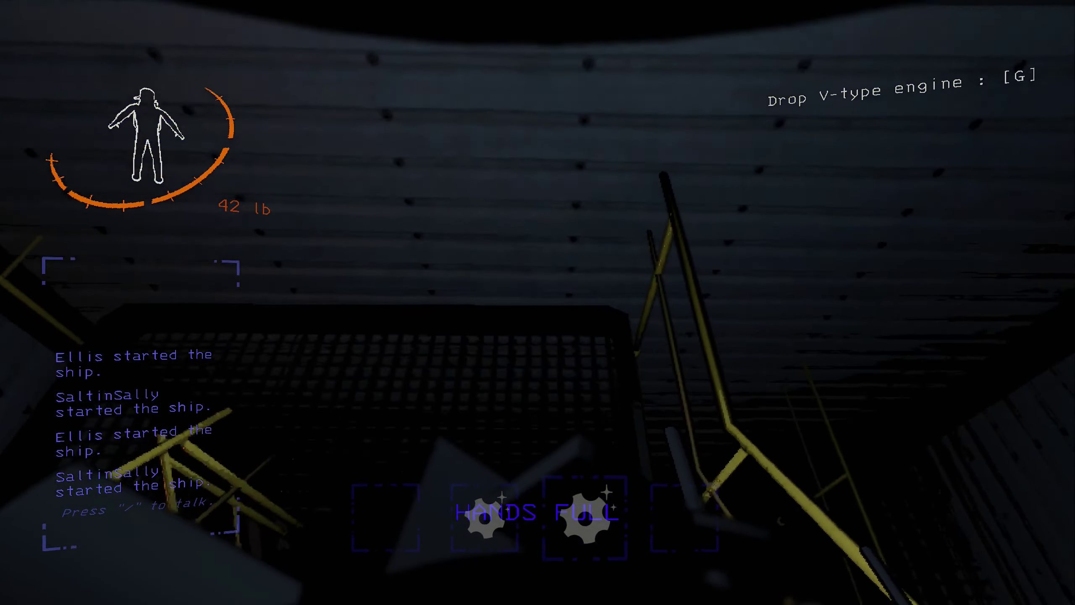
pyautogui.moveTo(538, 302)
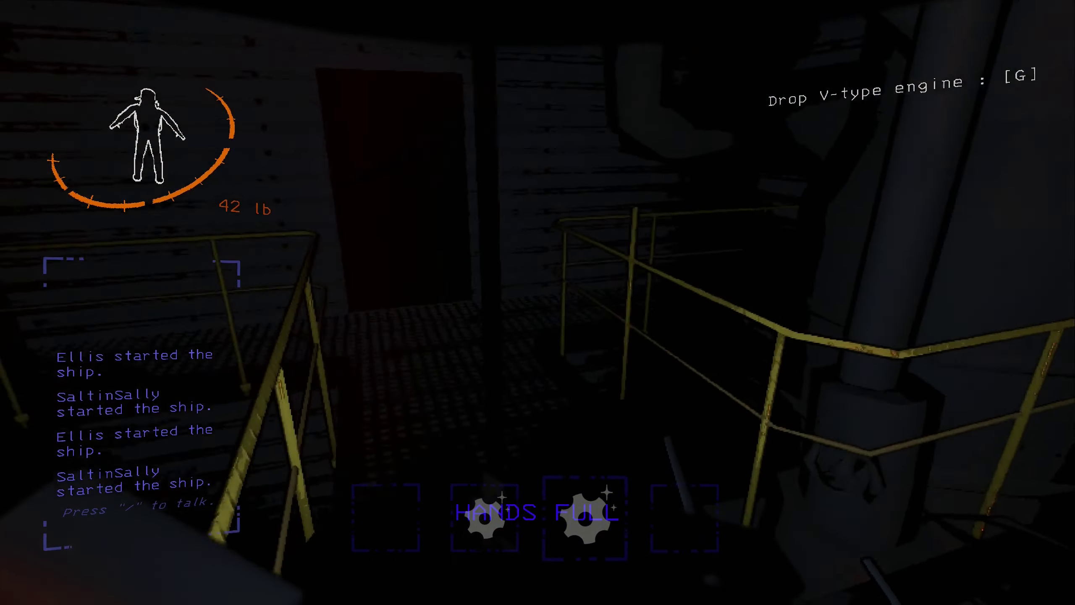
pyautogui.moveTo(538, 302)
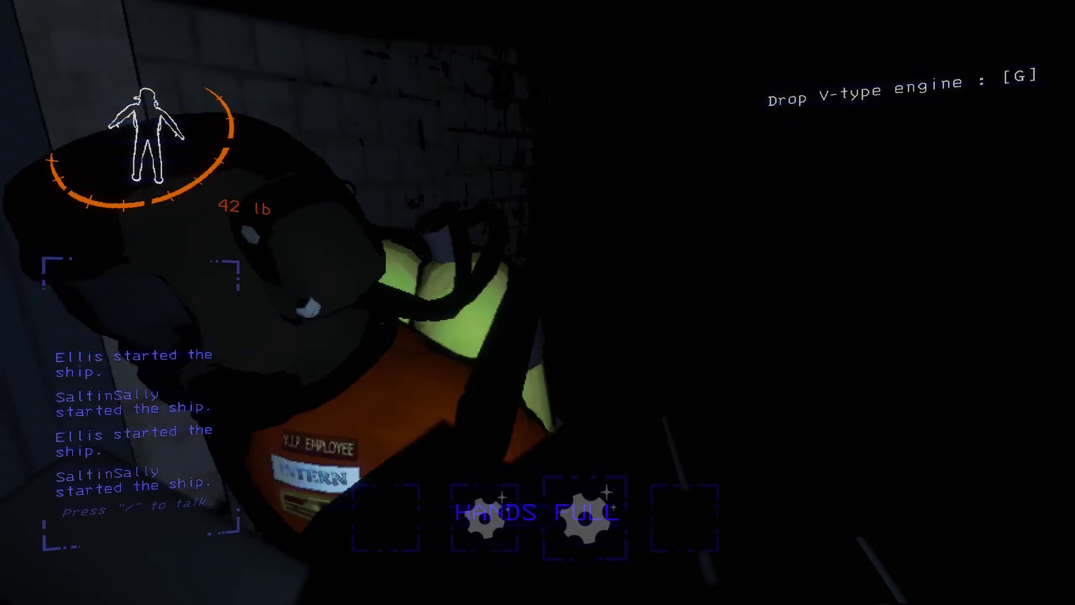
pyautogui.moveTo(538, 303)
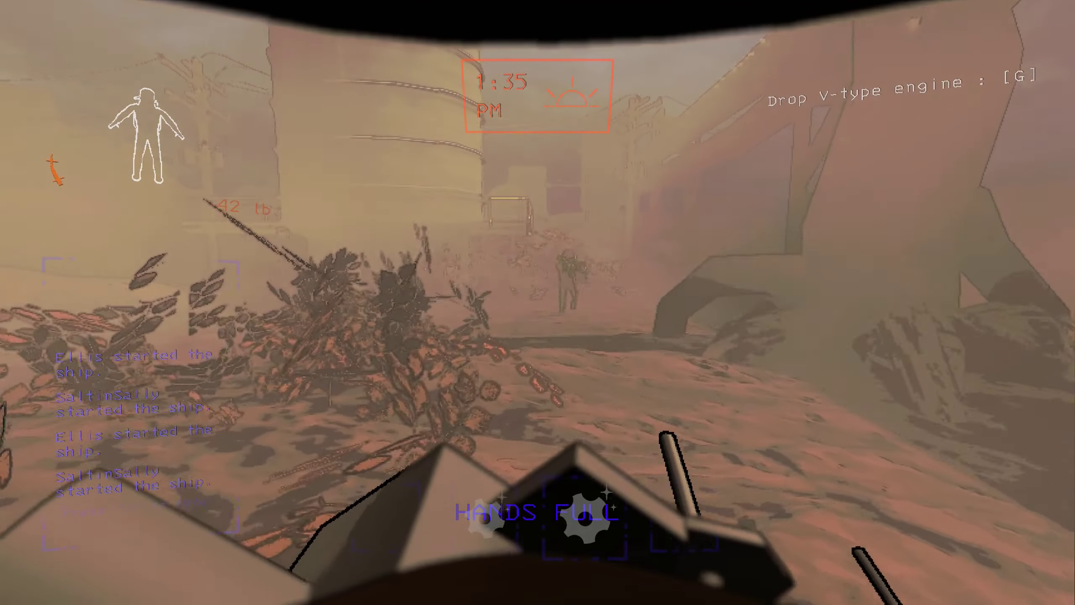
pyautogui.moveTo(538, 302)
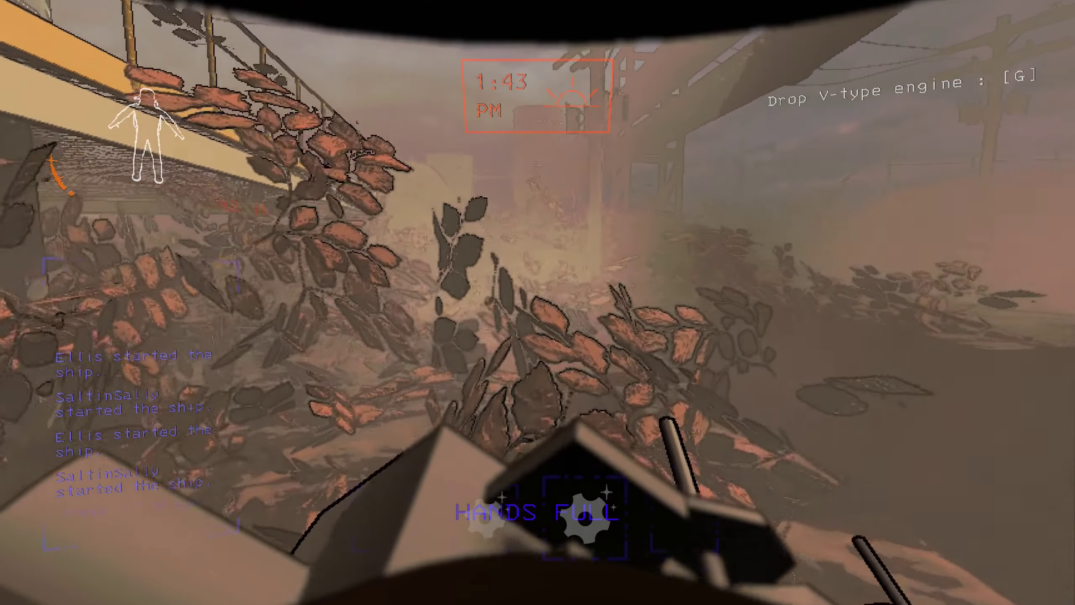
pyautogui.moveTo(538, 303)
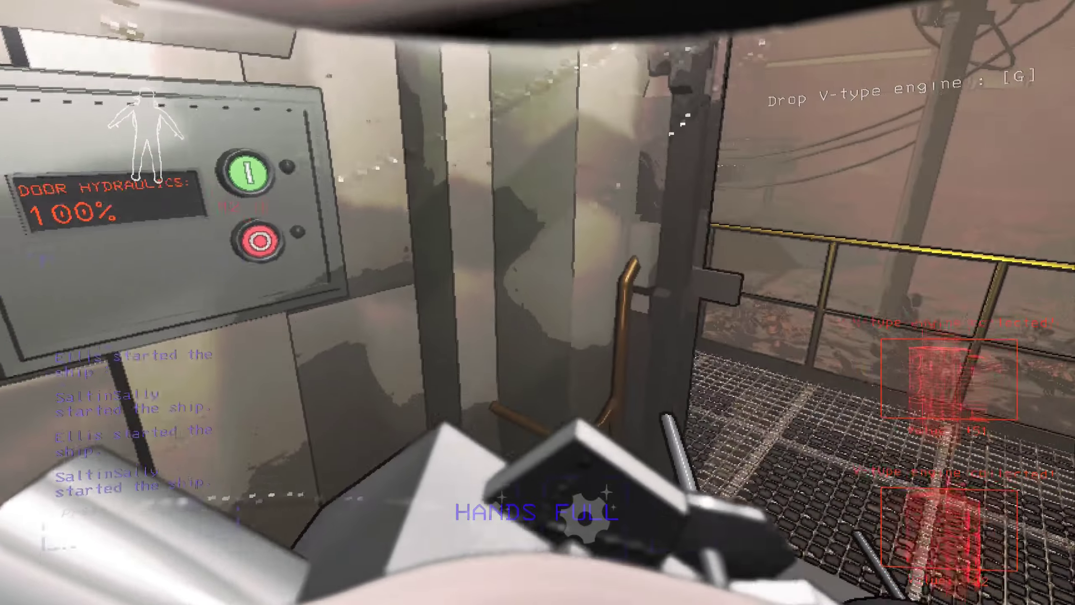
pyautogui.moveTo(538, 302)
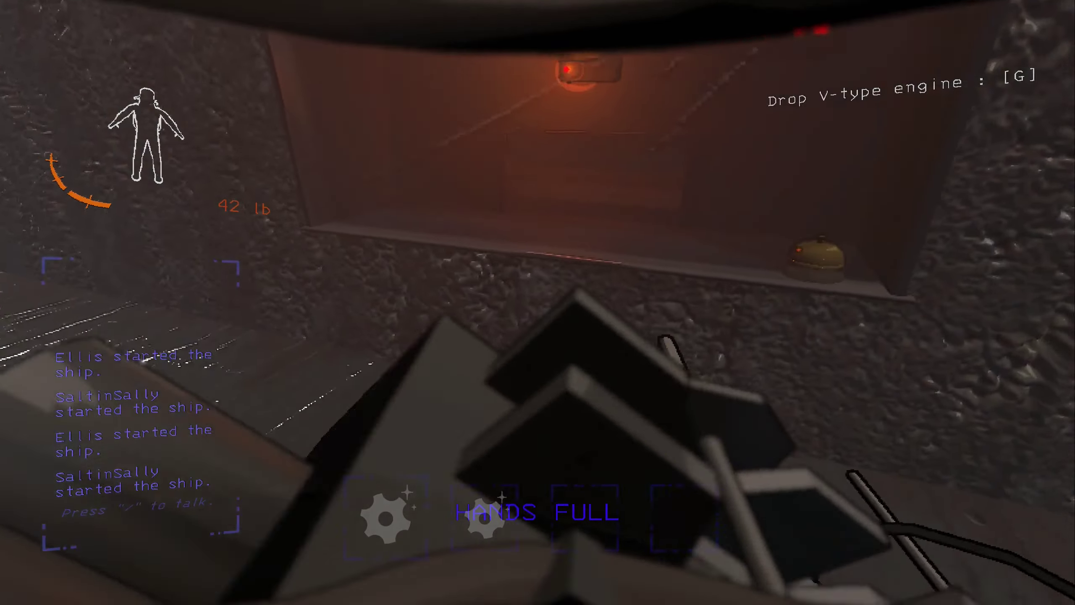
# - Drop the V-type engine and scrap onto the company counter, leaving 0 lb carried
pyautogui.press('g')
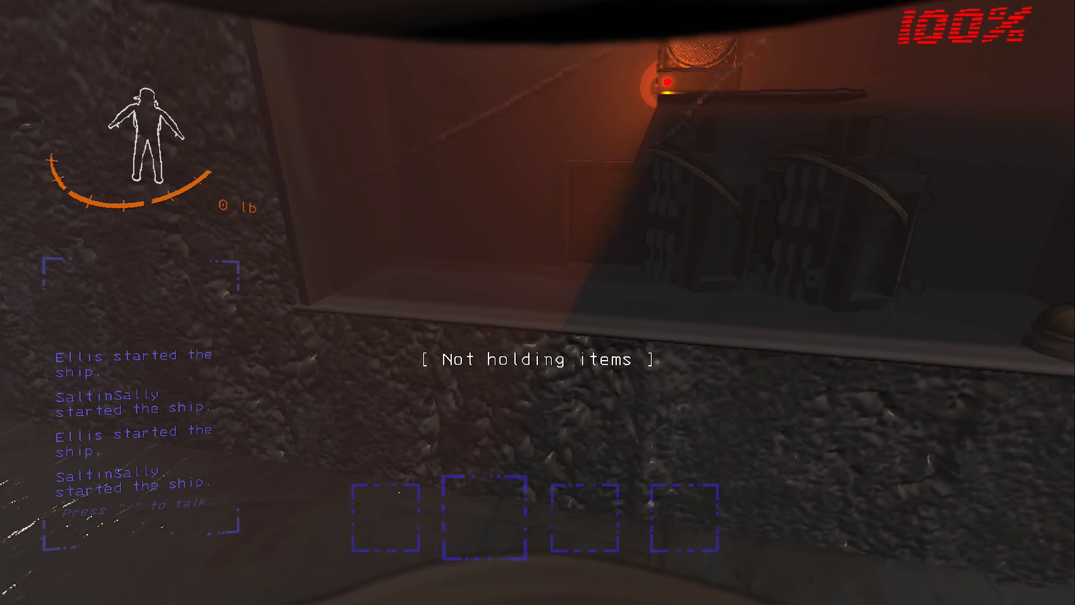
pyautogui.moveTo(538, 303)
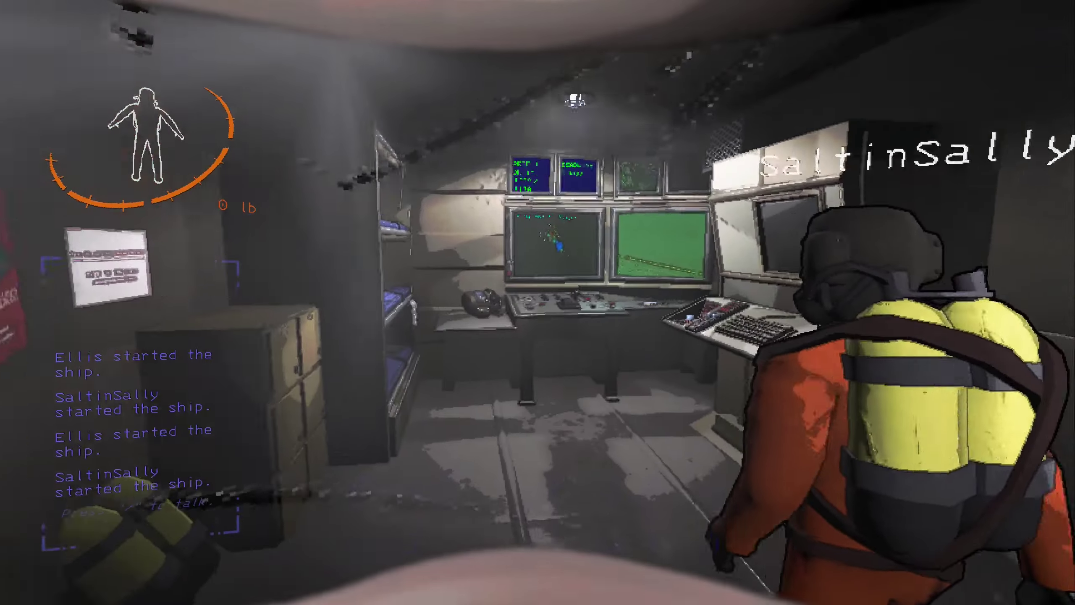
pyautogui.moveTo(538, 303)
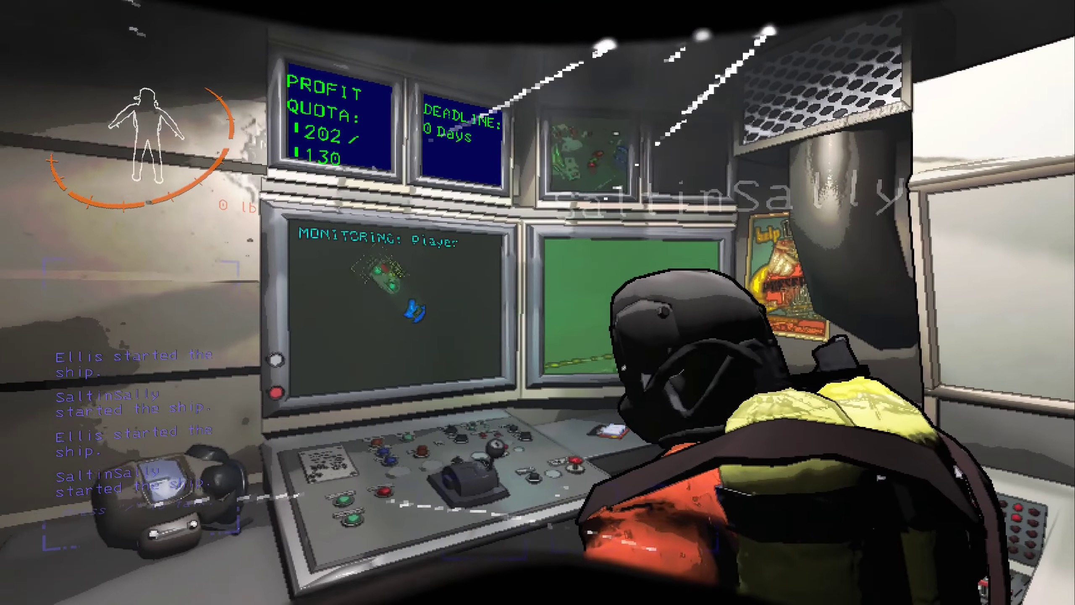